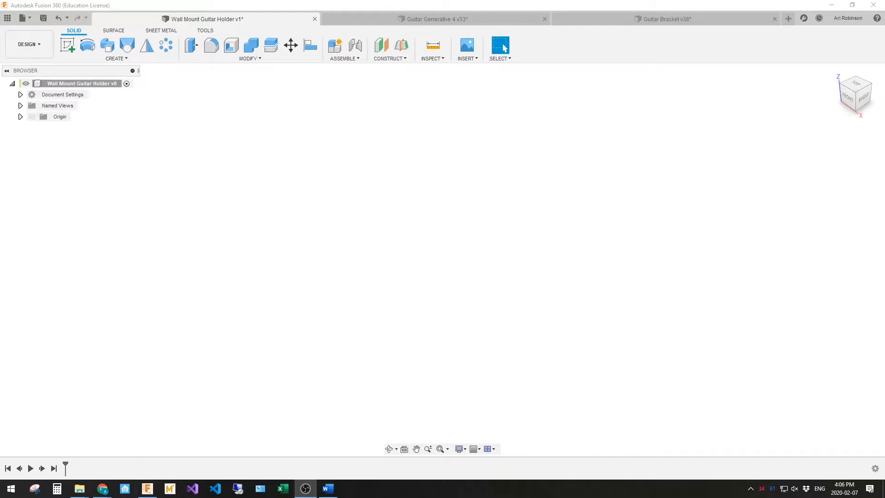
Step: Switch the Wall Mount Guitar Holder from the Design workspace to Generative Design
click(28, 44)
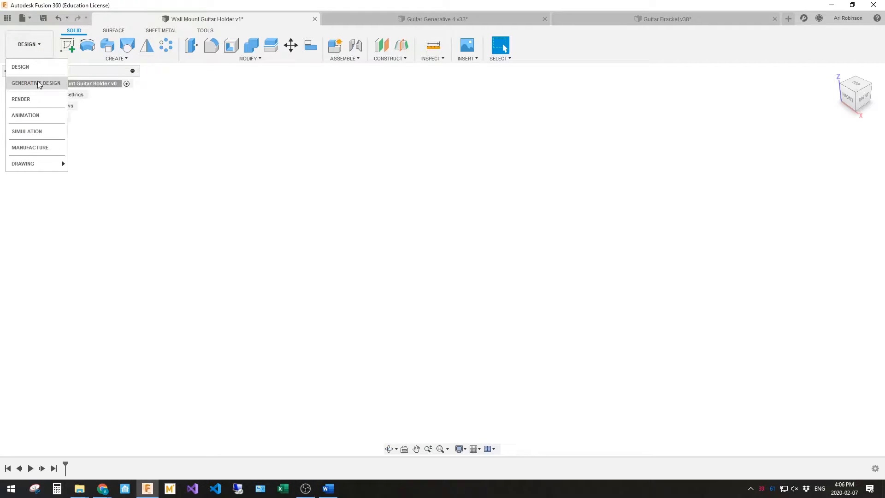
click(36, 83)
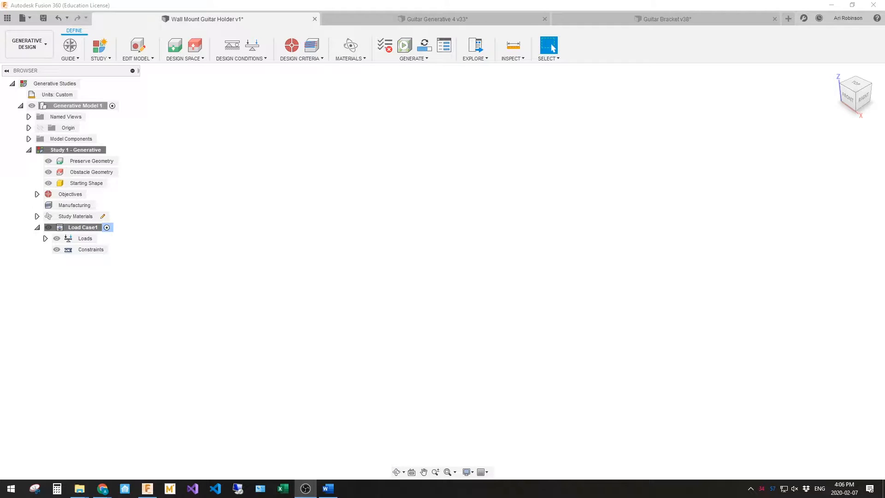
mouse_move(174, 45)
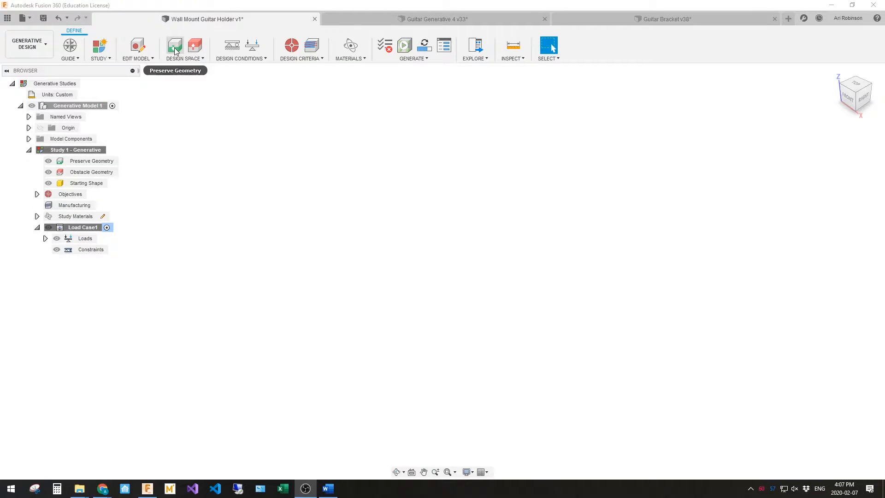
mouse_move(174, 48)
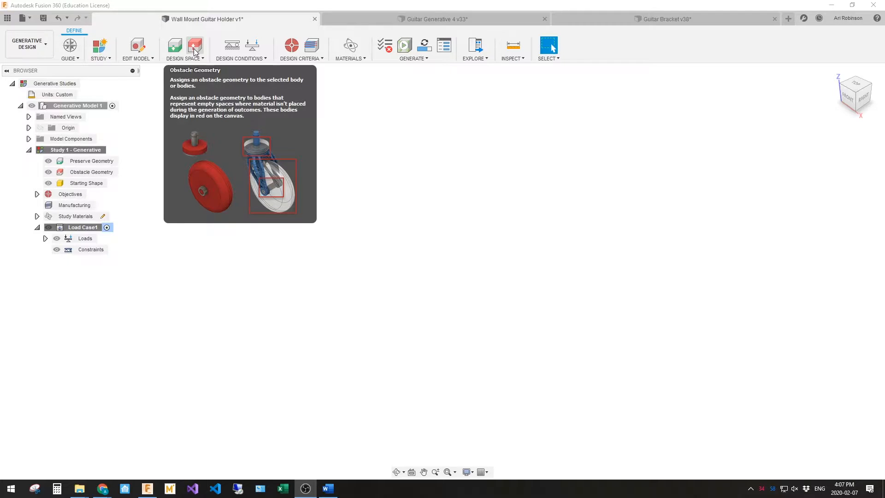
mouse_move(231, 46)
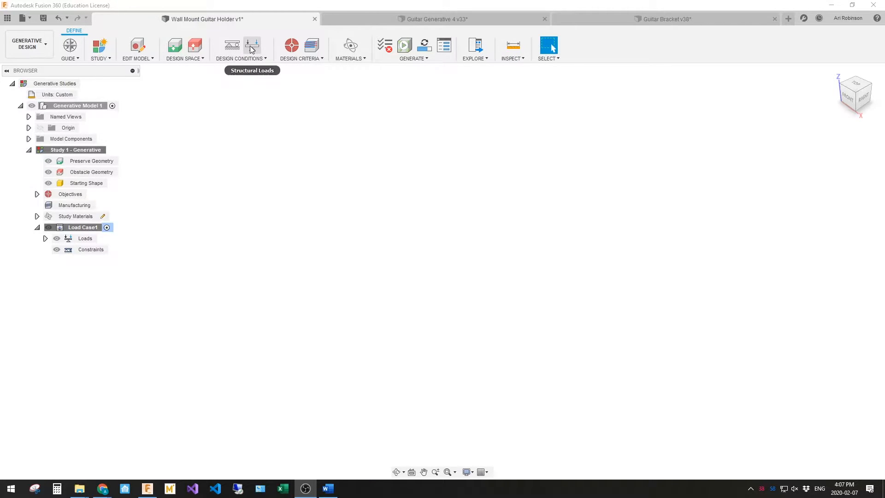
mouse_move(292, 101)
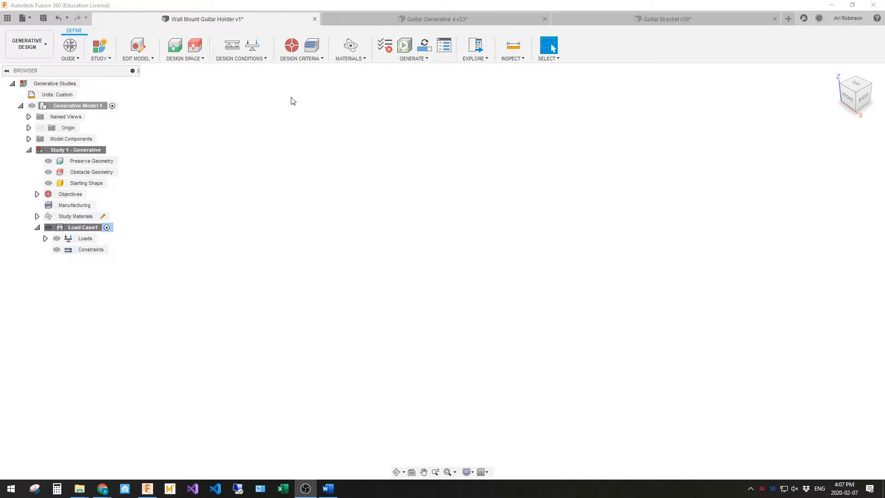
mouse_move(291, 46)
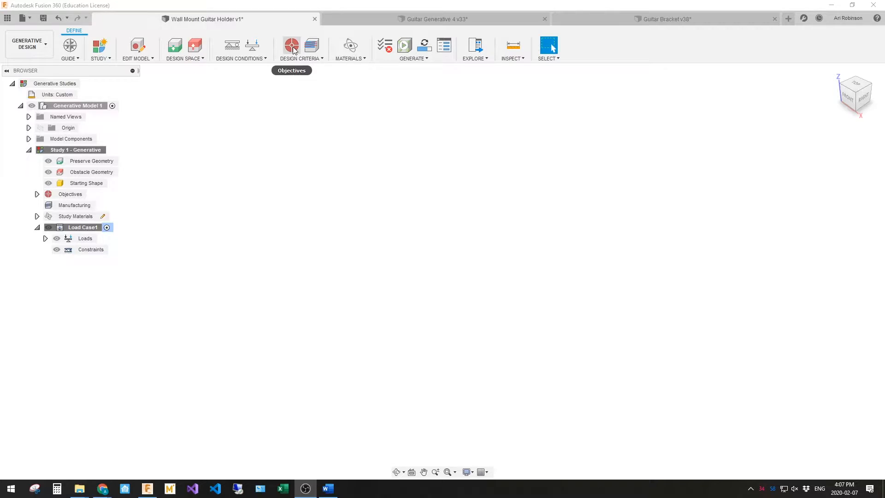
mouse_move(292, 47)
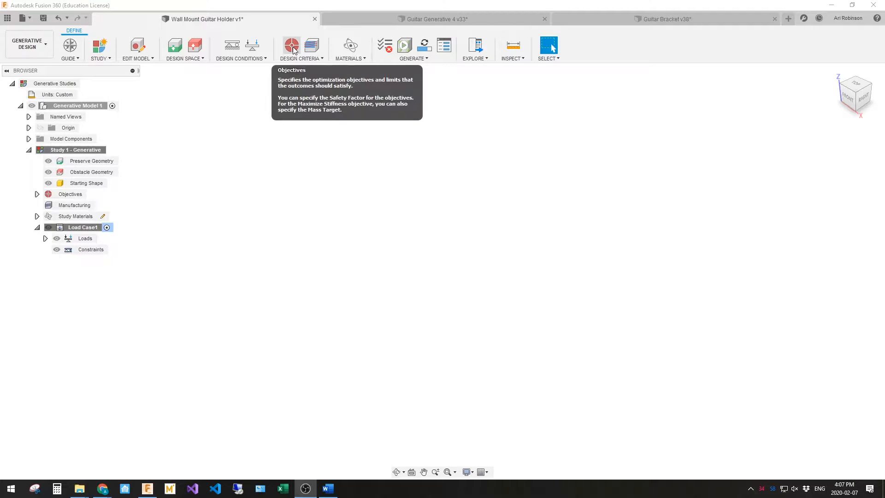
mouse_move(310, 46)
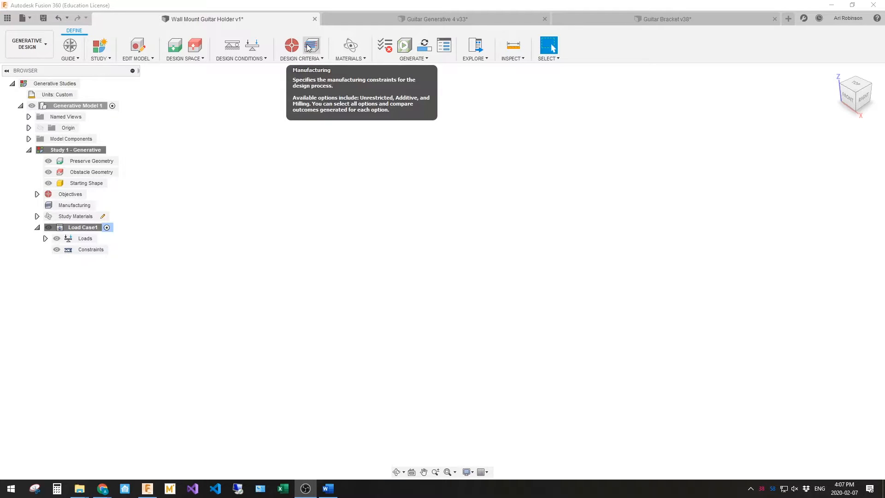
mouse_move(341, 50)
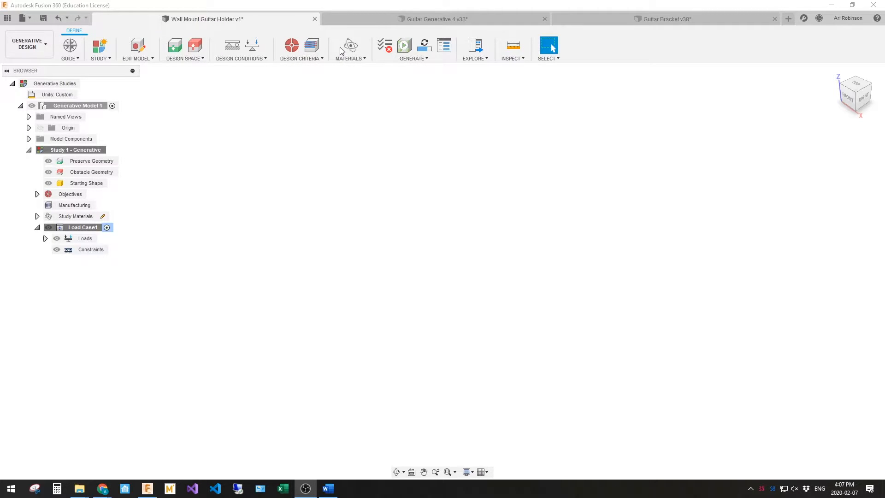
mouse_move(349, 48)
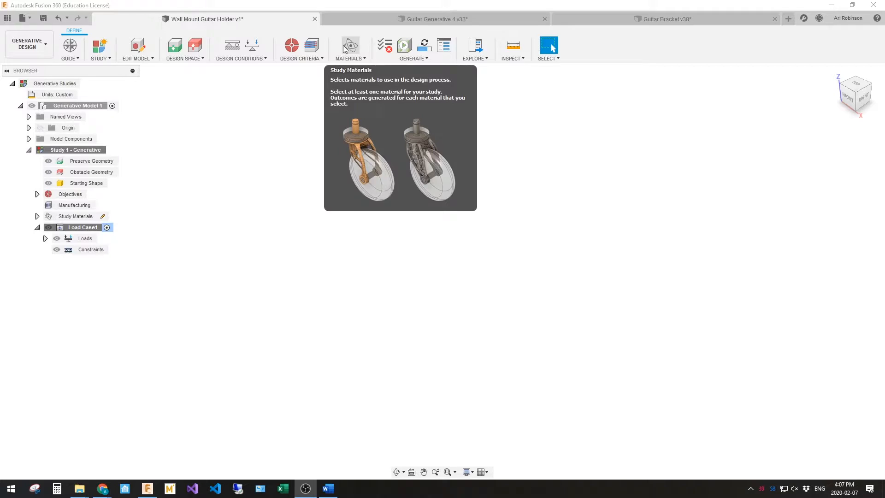
mouse_move(424, 45)
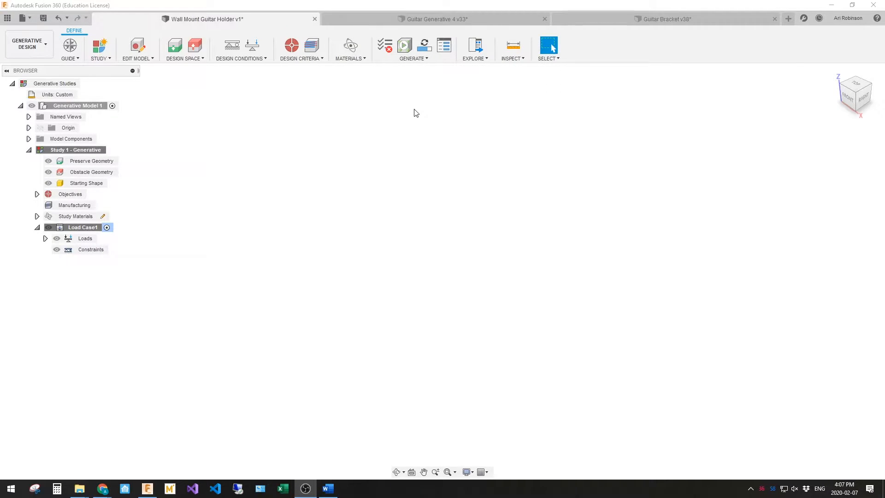
Step: Return to the Design workspace and begin building the Wall, Neck and Tab bodies
click(26, 45)
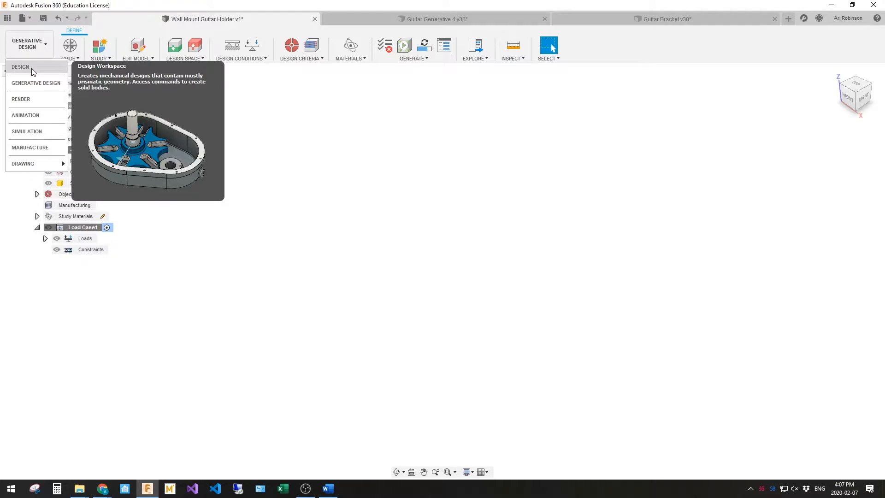
click(20, 66)
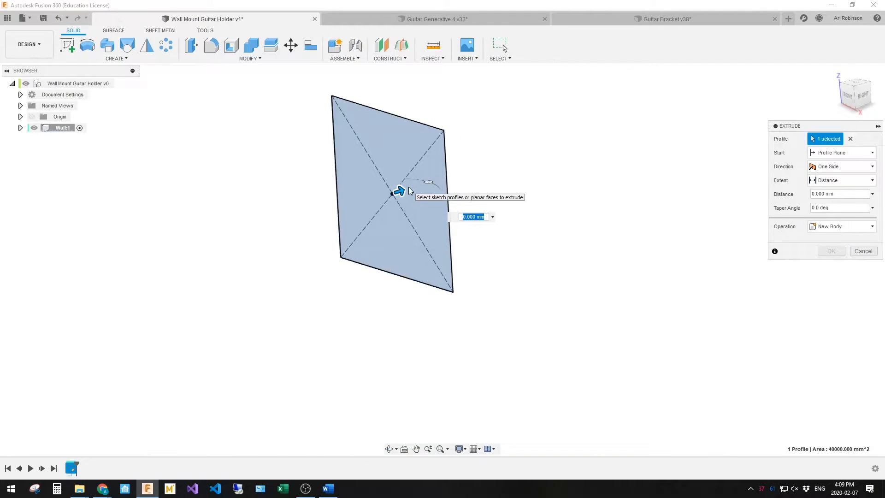
click(830, 250)
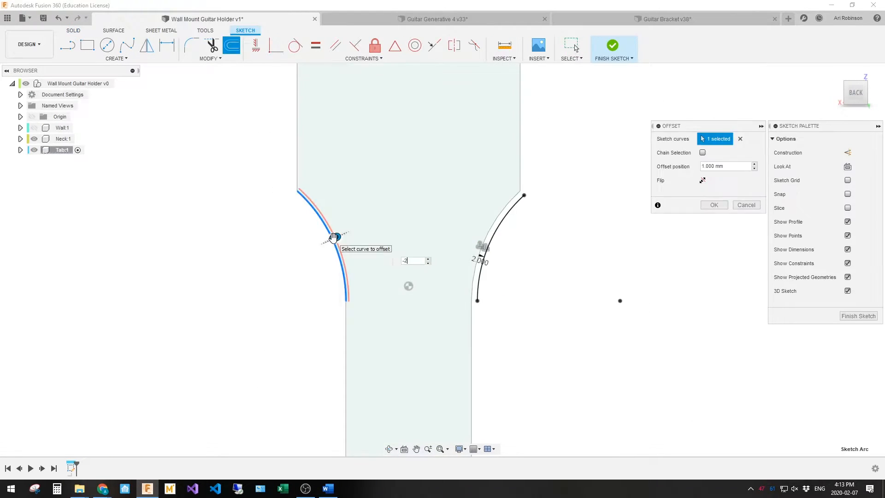
Step: Project the screw circles into a new sketch for the Mount and Screws components
click(611, 46)
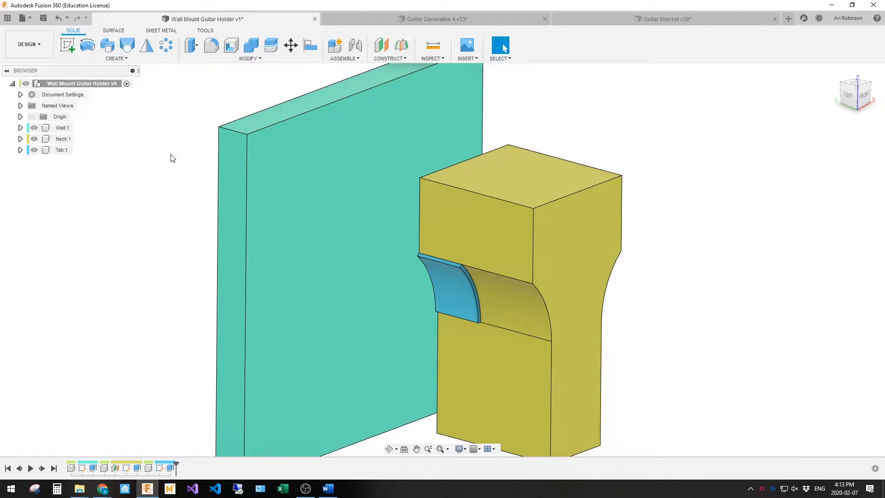
mouse_move(145, 126)
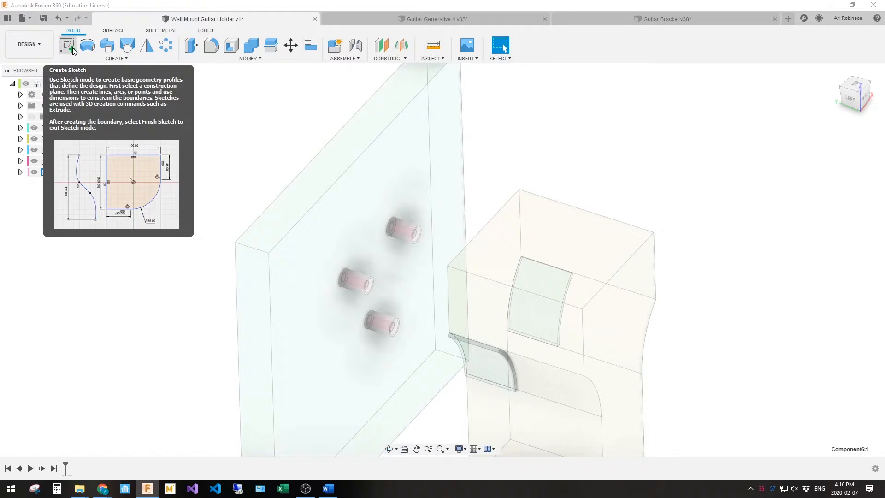
click(67, 46)
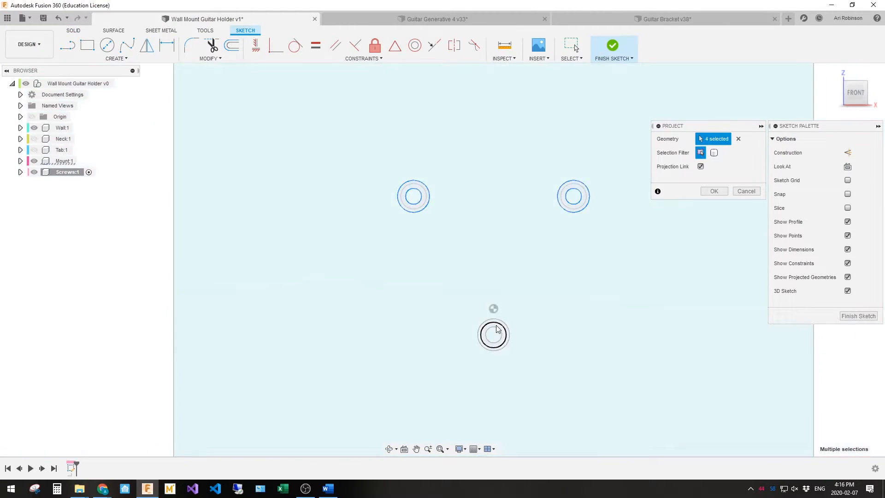
click(612, 45)
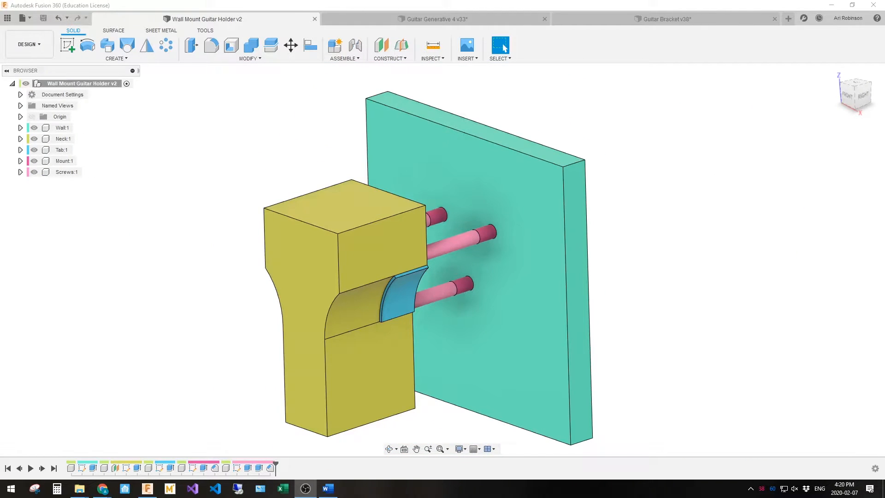
Step: Go back to Generative Design and start the Preserve Geometry selection
click(29, 45)
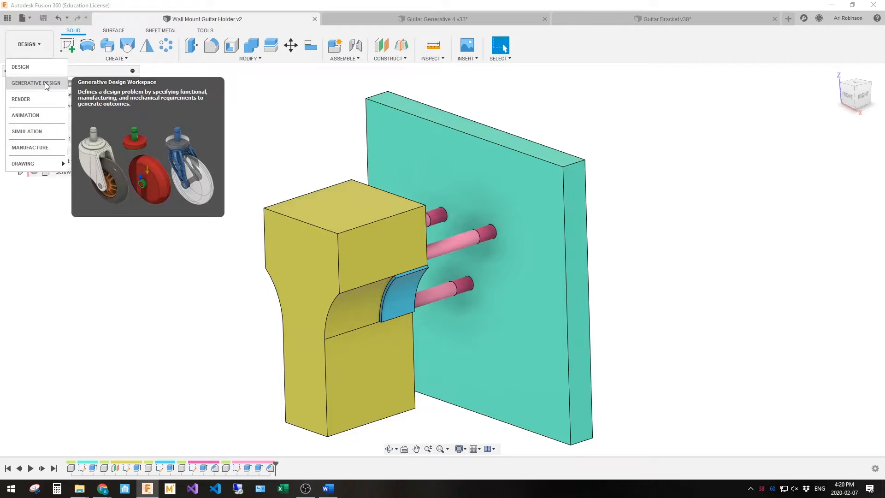
click(36, 83)
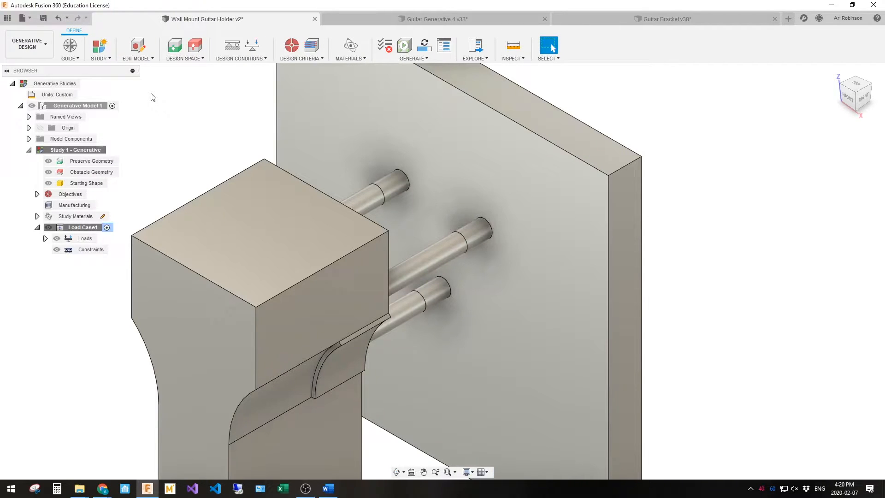
mouse_move(174, 45)
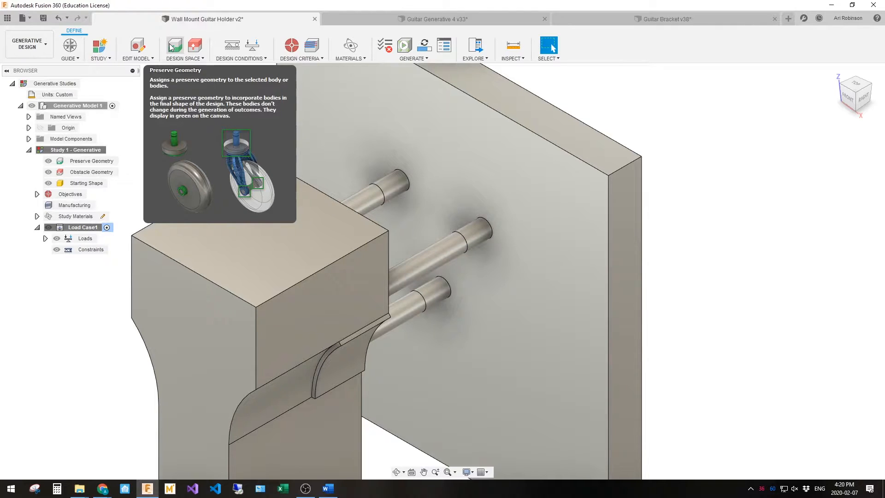
click(174, 45)
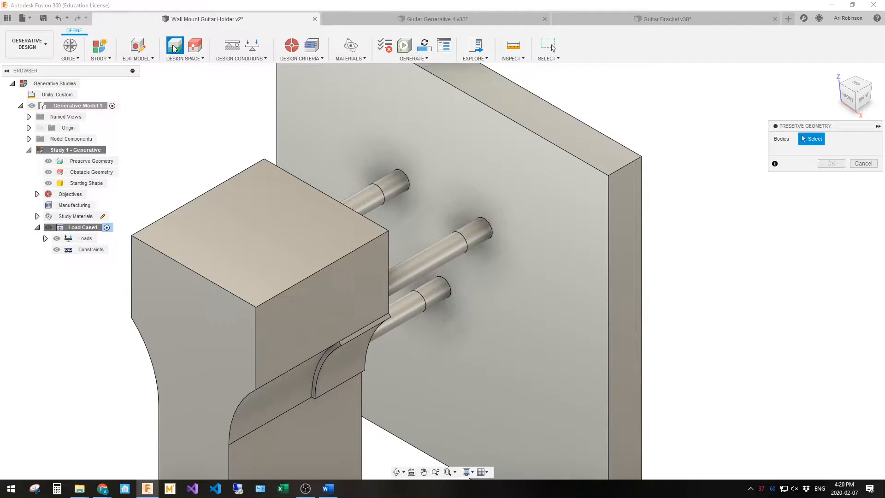
mouse_move(354, 359)
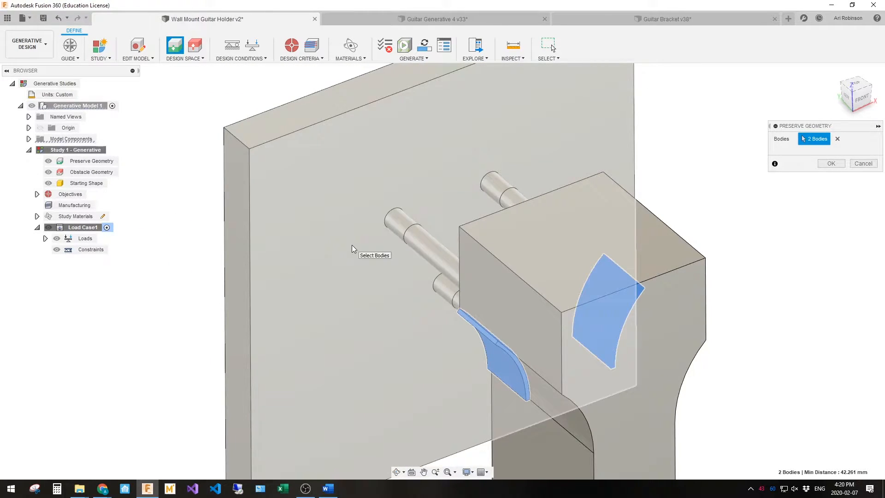
Step: Assign the three screw ends and two curved tab faces as five preserved bodies
click(440, 289)
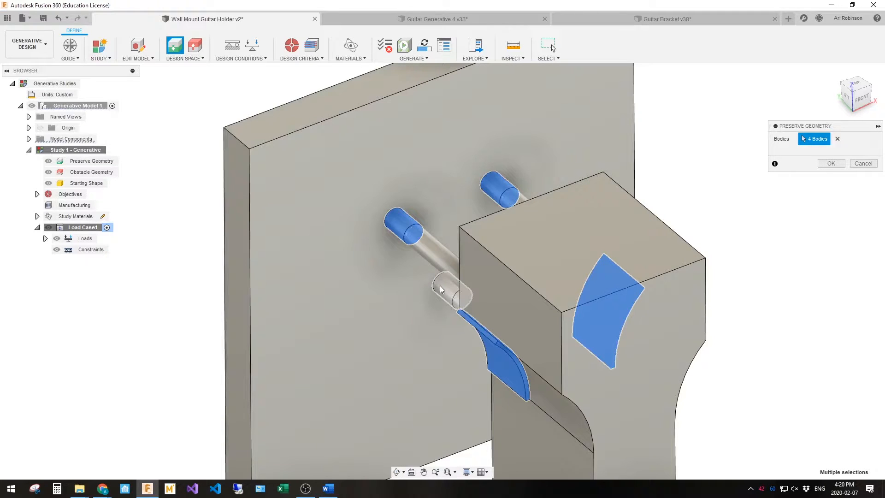
click(448, 287)
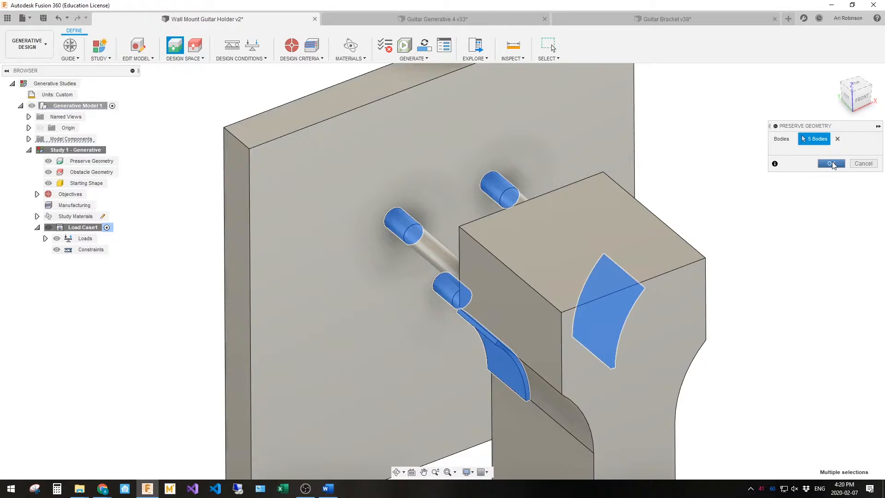
click(829, 164)
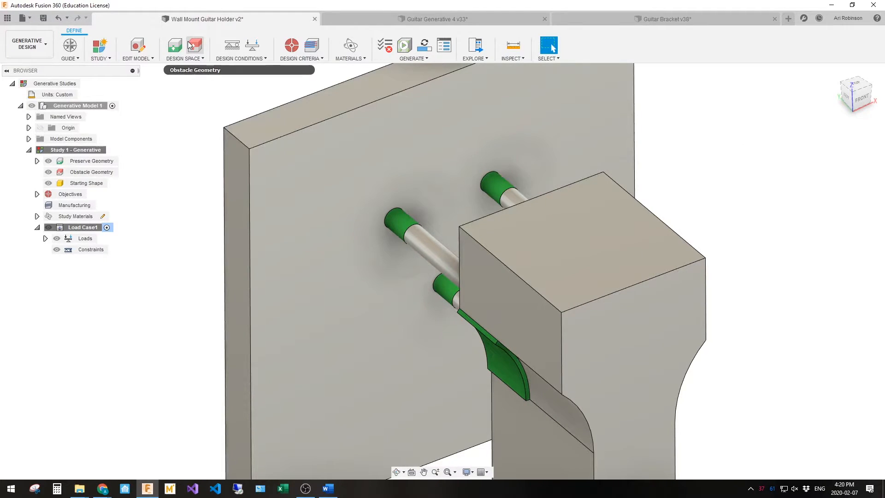
Step: Set the wall, neck block and screw shafts as five obstacle bodies
click(175, 44)
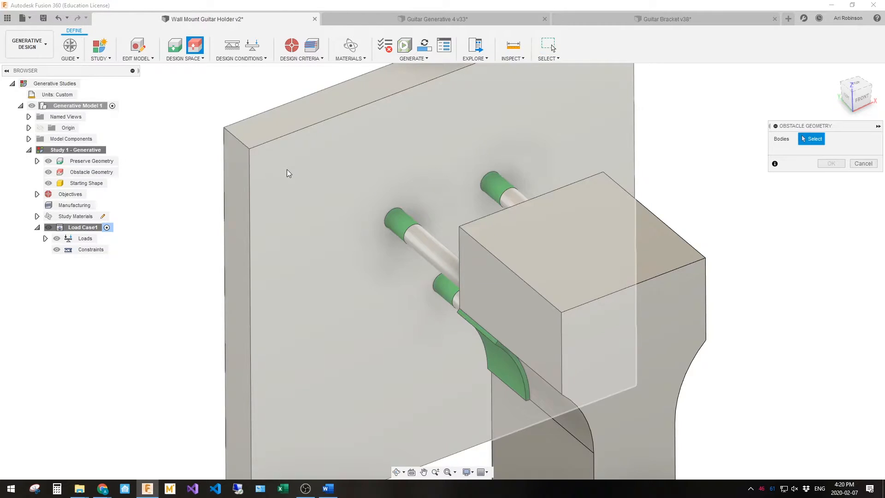
click(426, 242)
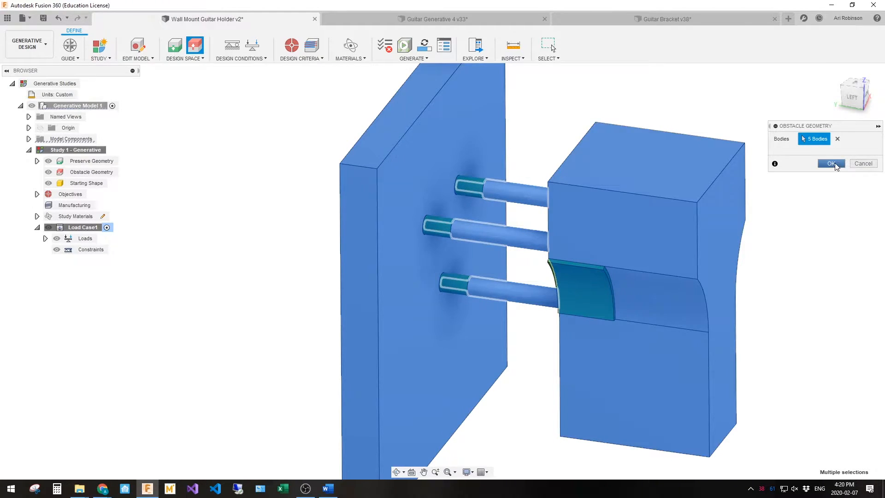
click(830, 164)
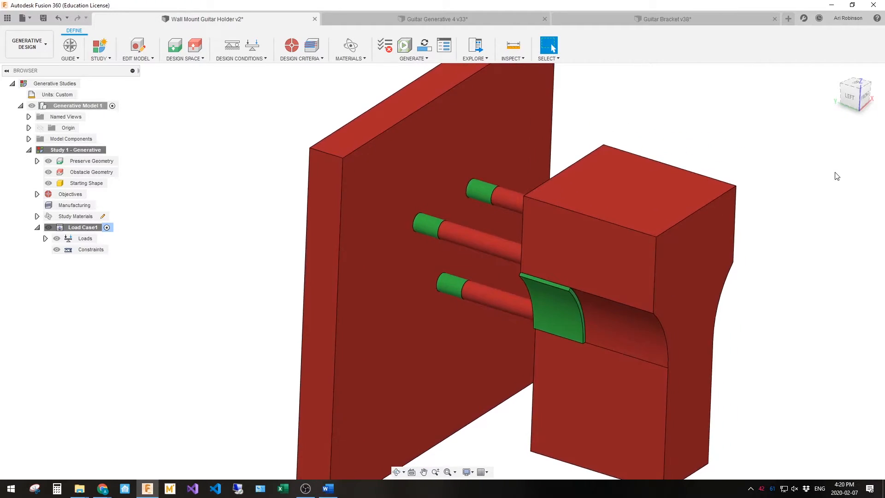
mouse_move(233, 46)
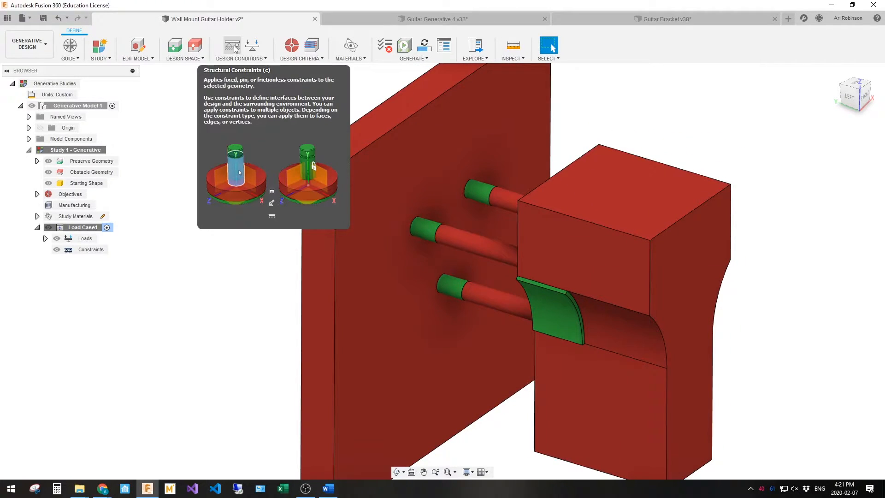
Step: Apply a Fixed structural constraint to the three pin end faces
click(232, 45)
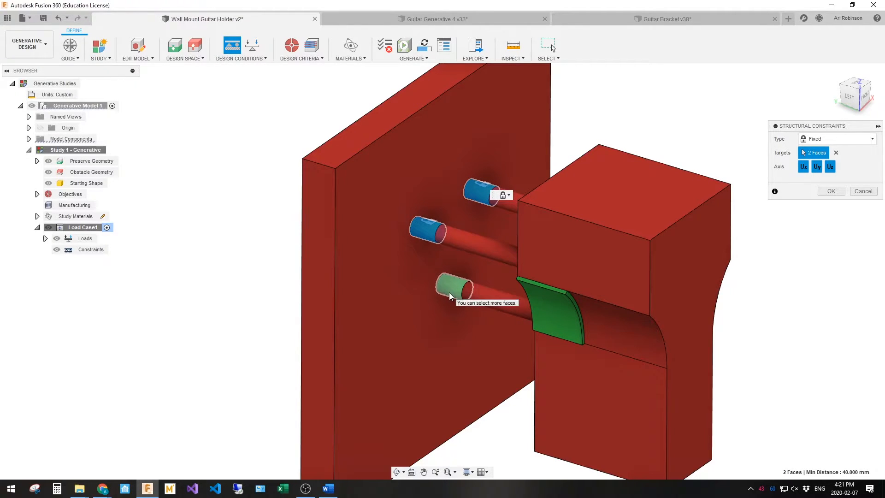
click(455, 287)
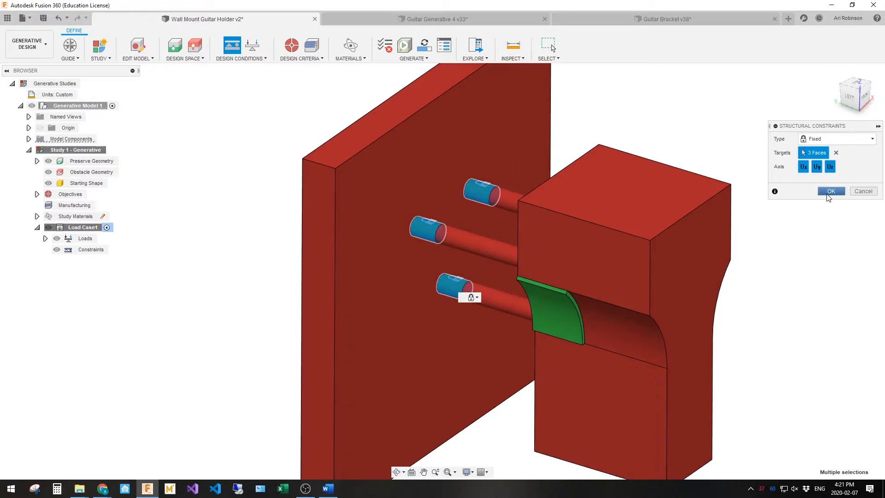
click(830, 190)
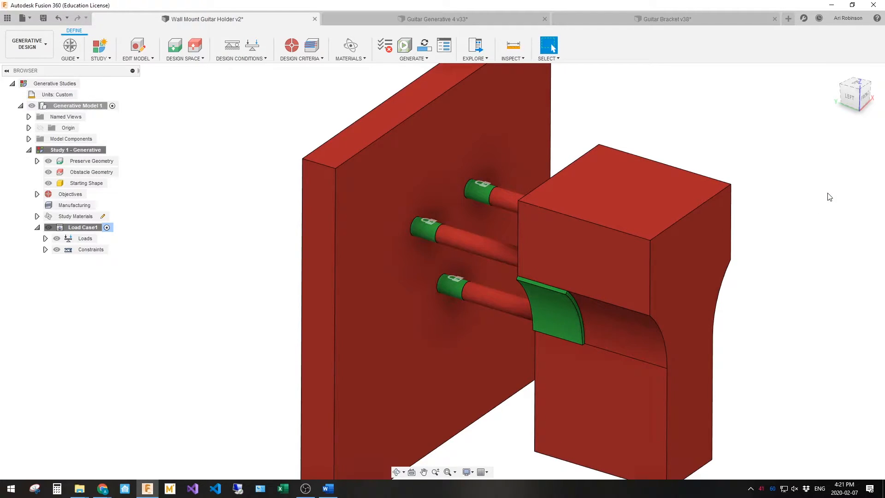
mouse_move(329, 62)
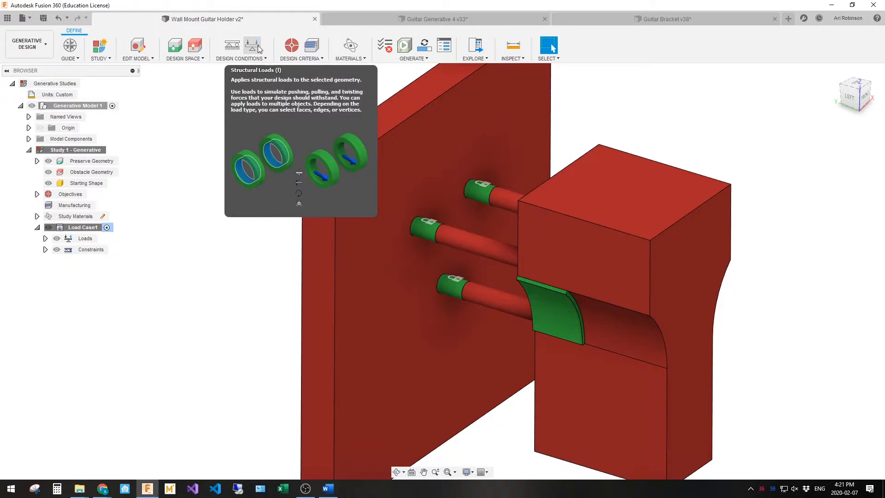
mouse_move(45, 166)
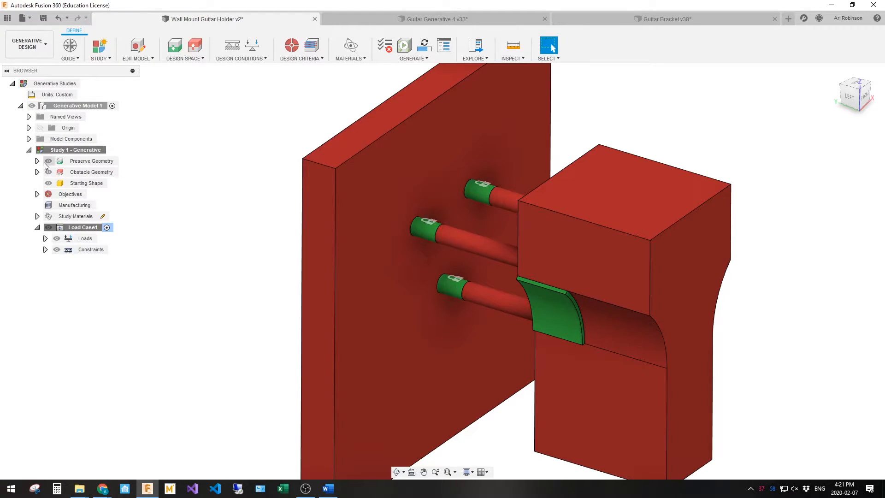
Step: Hide the obstacle geometry group in the browser
click(90, 171)
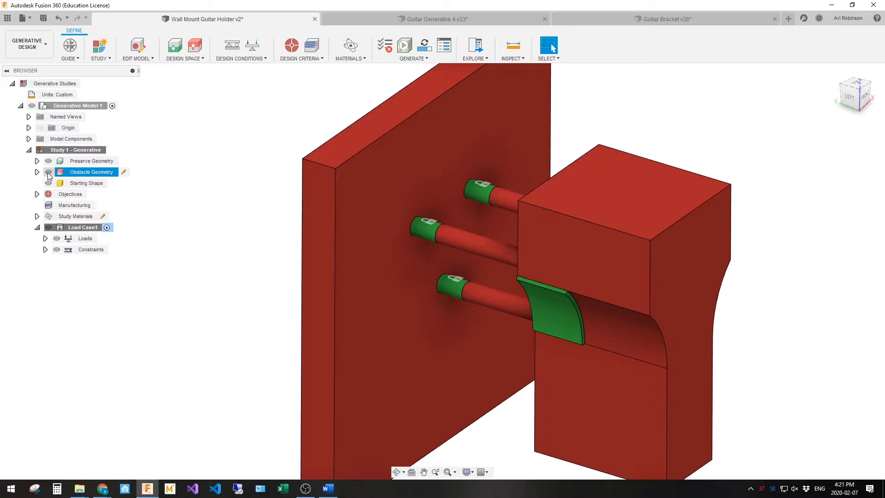
click(48, 172)
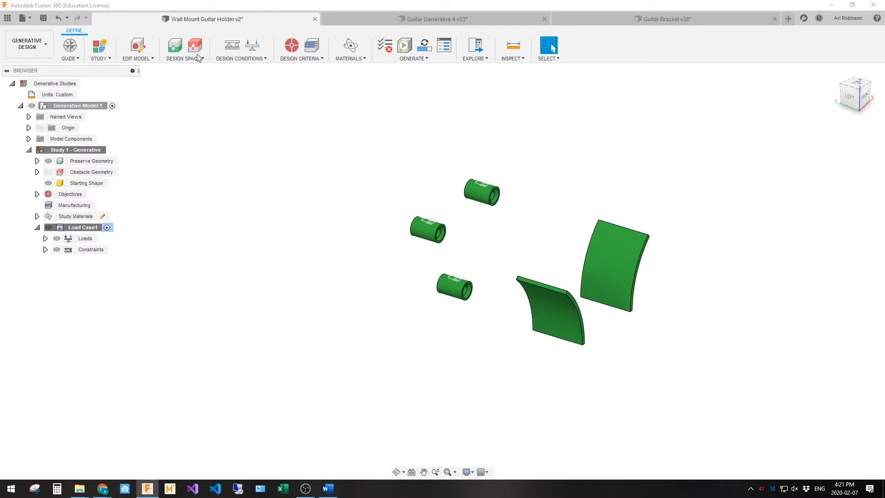
mouse_move(253, 45)
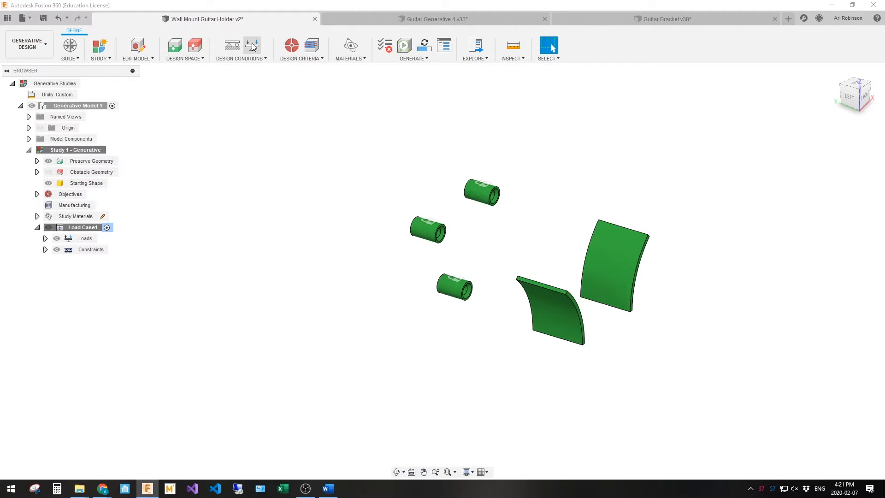
Step: Add a downward 2.5 lbf force by vector components on both curved cradle faces
click(252, 45)
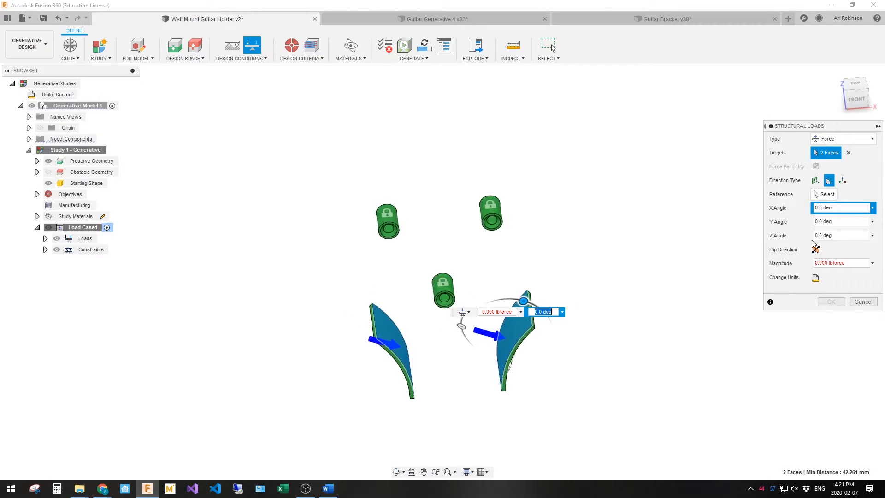
click(842, 180)
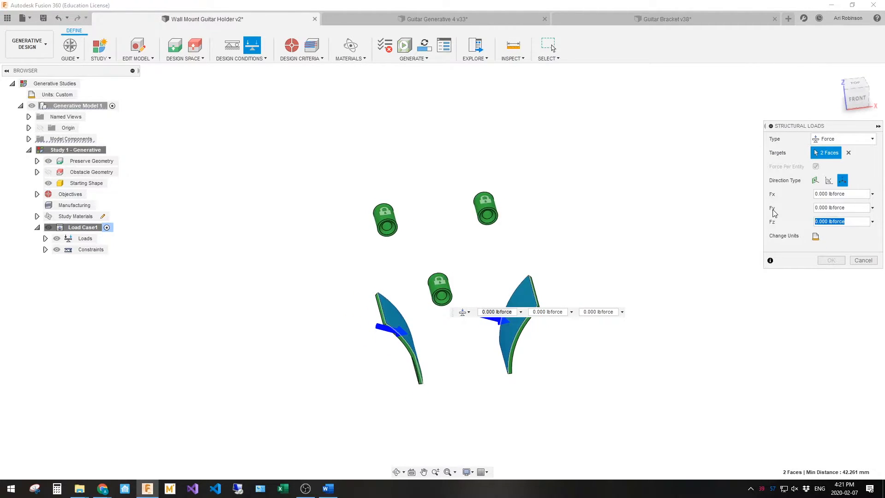
text(2.5)
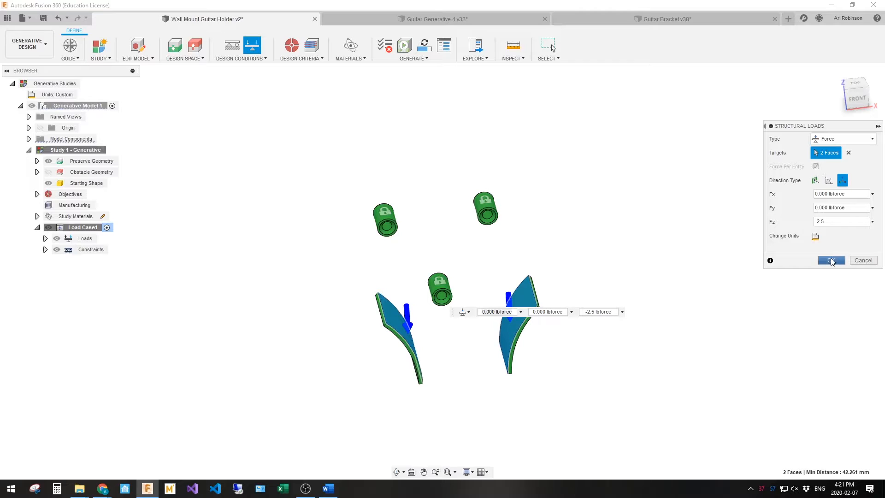
click(830, 260)
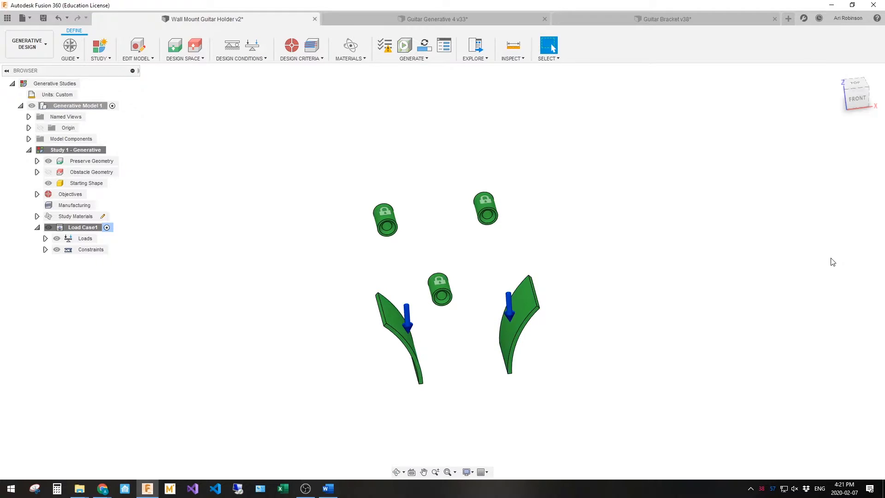
mouse_move(42, 234)
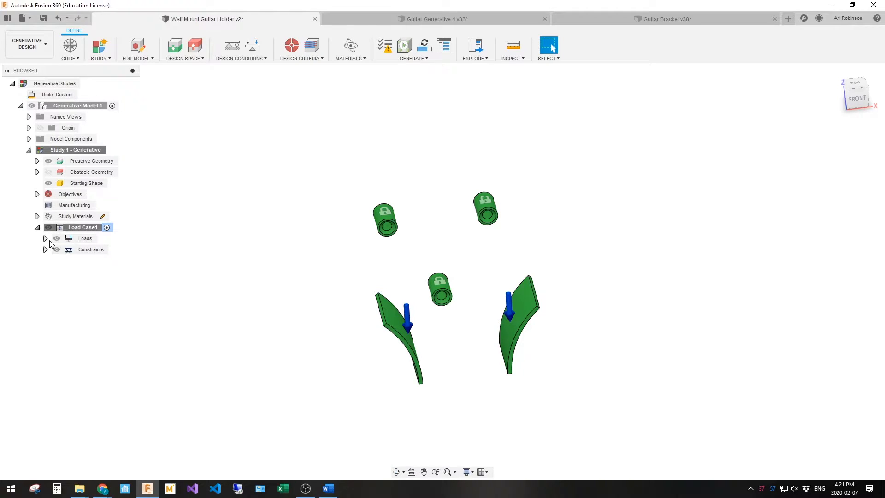
click(45, 238)
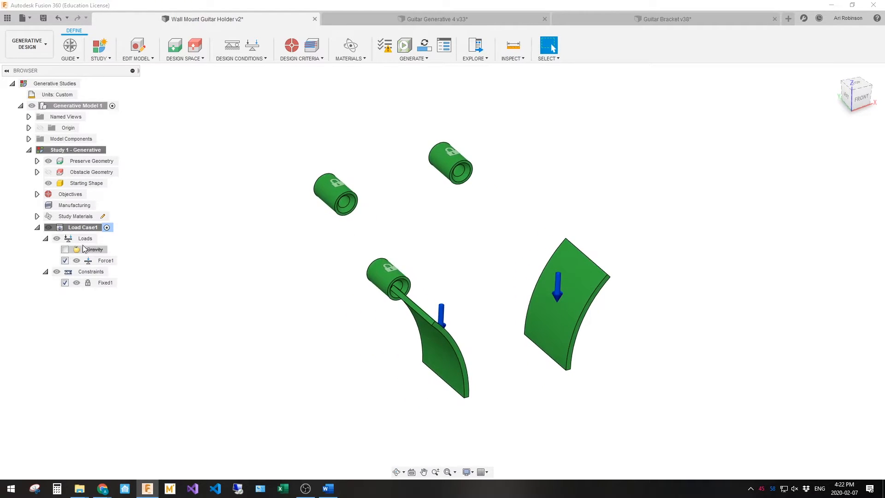
Step: Duplicate Load Case1 and redefine Force3 as a 2.5 lbf normal push on one face
right_click(83, 227)
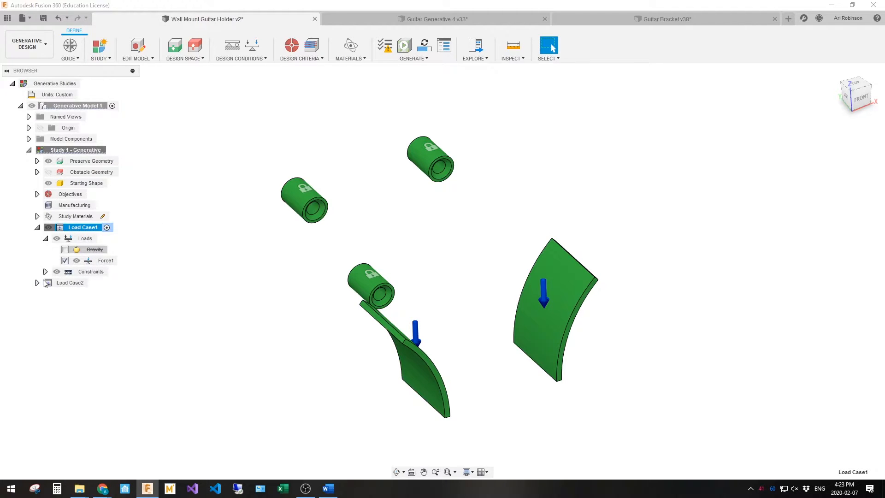
click(69, 282)
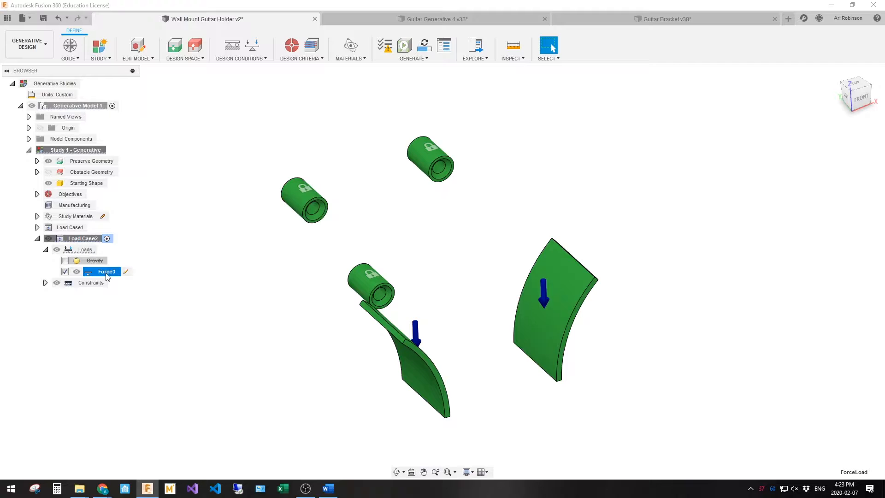
double_click(106, 271)
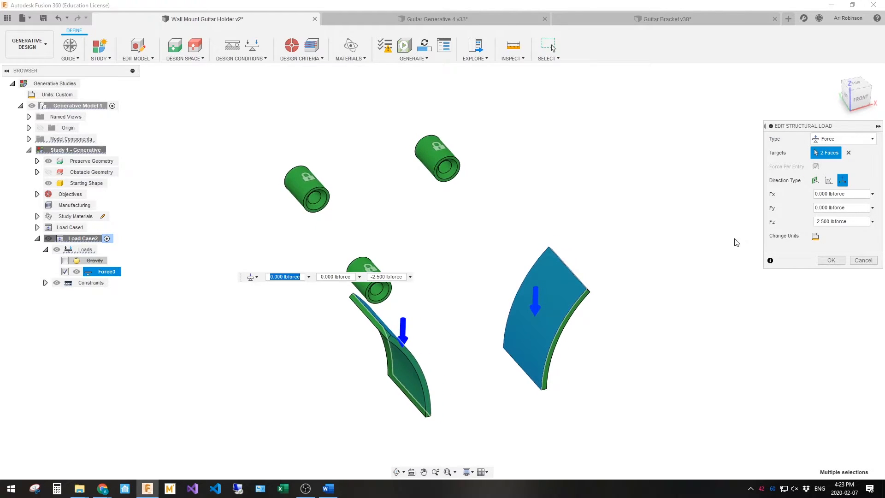
click(815, 180)
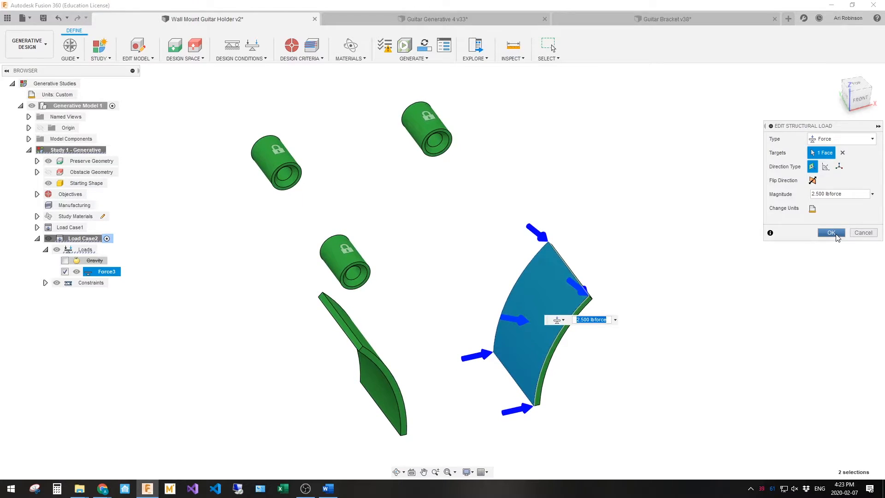
Step: Create a third load case, review it, then reactivate and collapse Load Case1
right_click(81, 238)
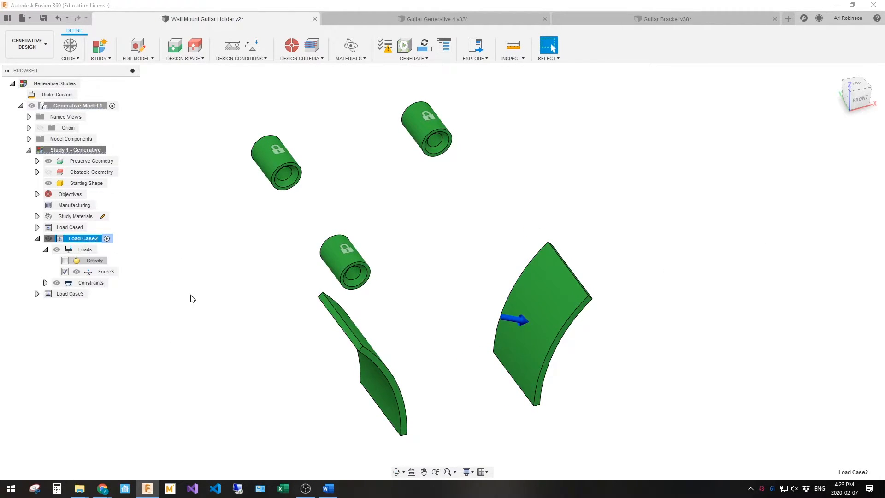
click(37, 293)
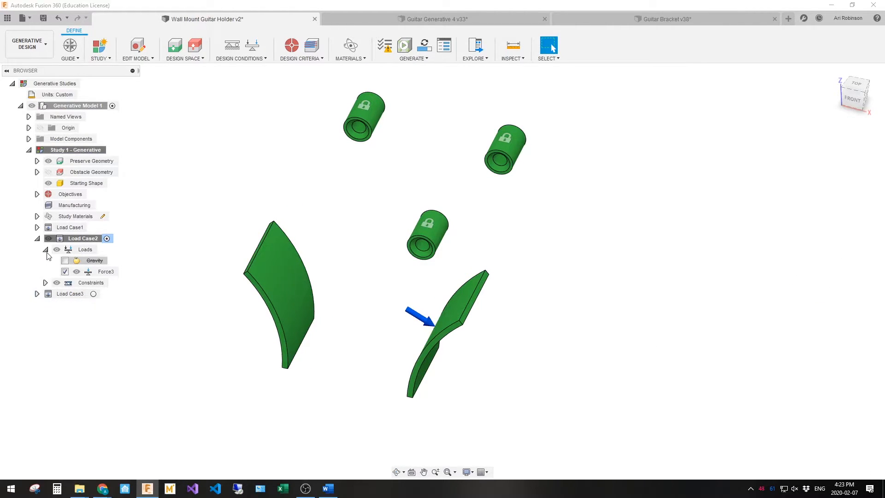
click(70, 249)
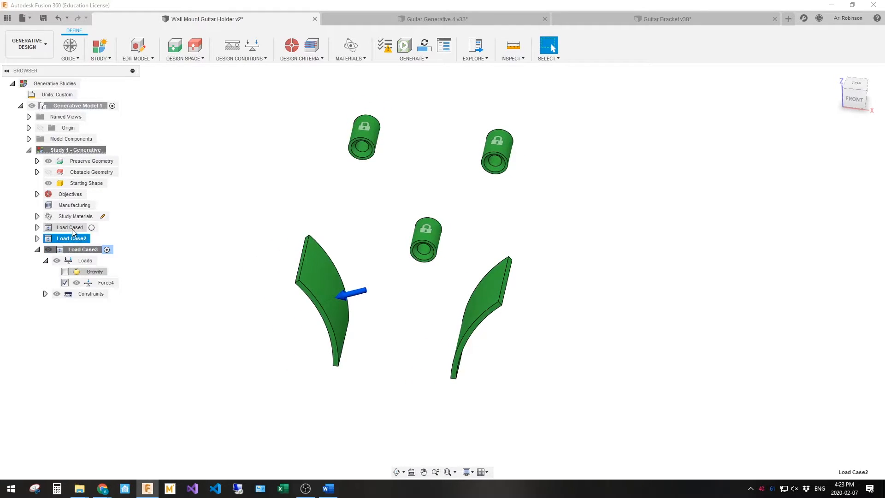
click(69, 226)
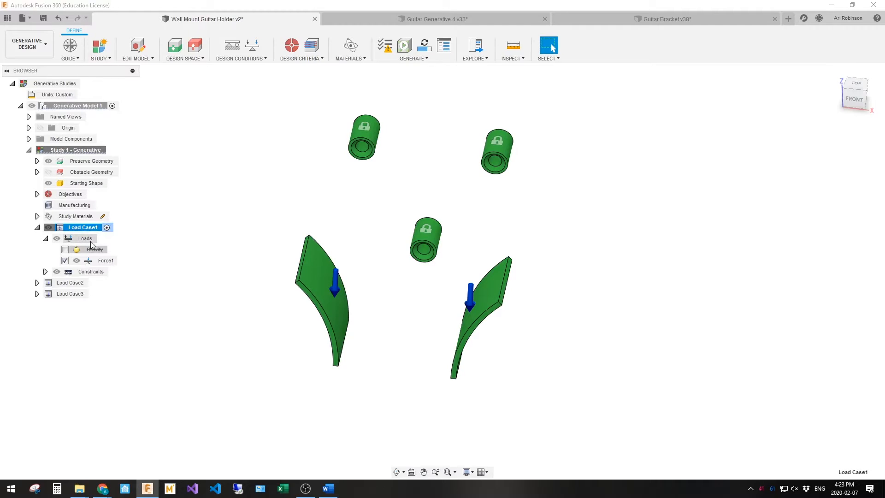
click(37, 227)
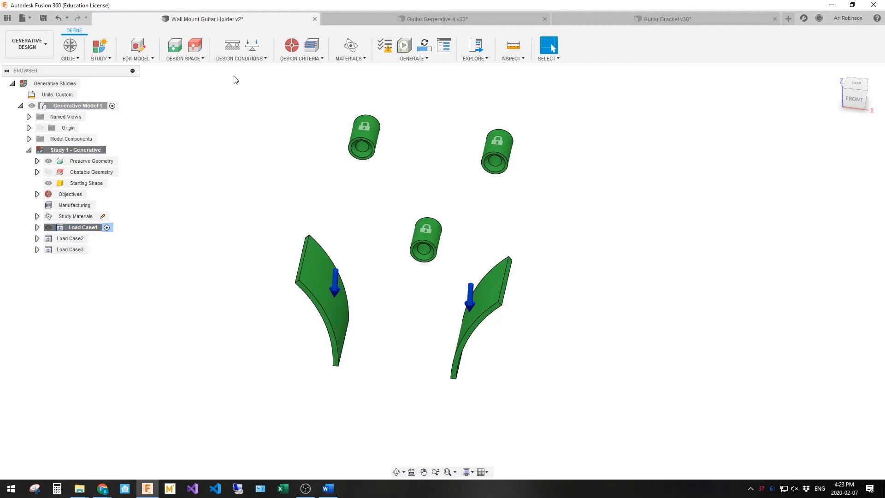
mouse_move(291, 46)
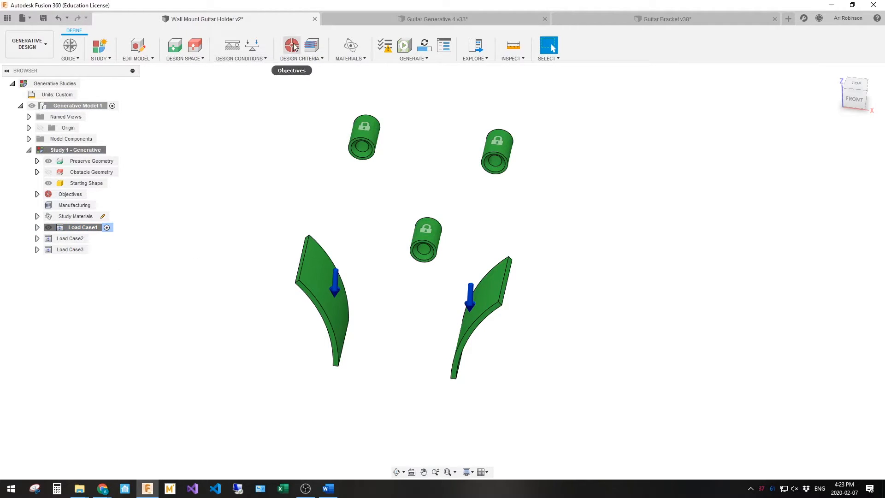
click(291, 45)
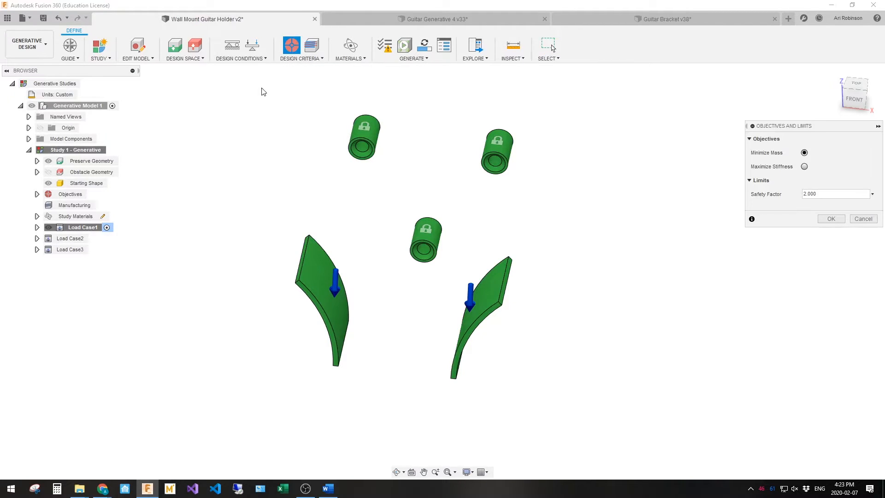
mouse_move(784, 154)
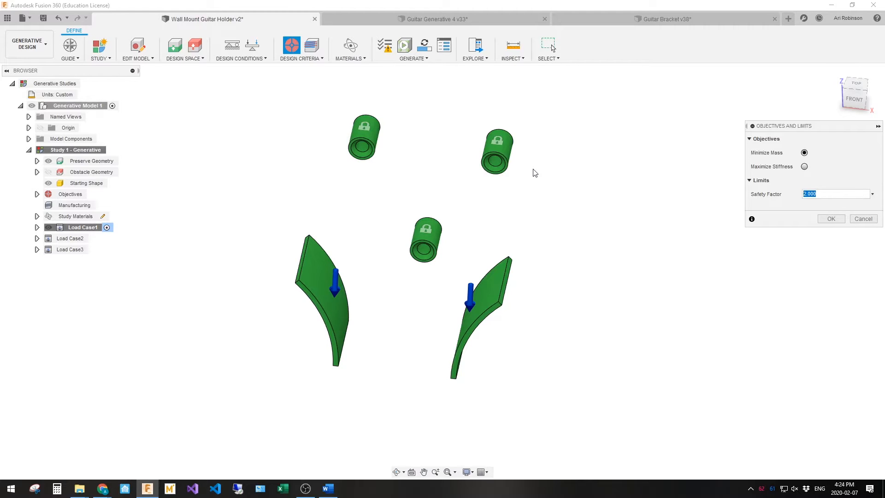
mouse_move(529, 170)
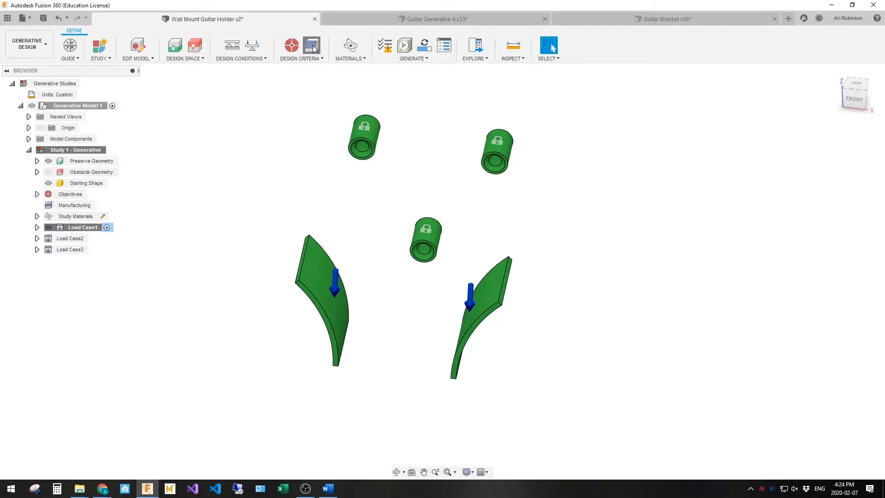
Step: Set Production Volume to 10 and additive Minimum Thickness to 2 mm
click(311, 45)
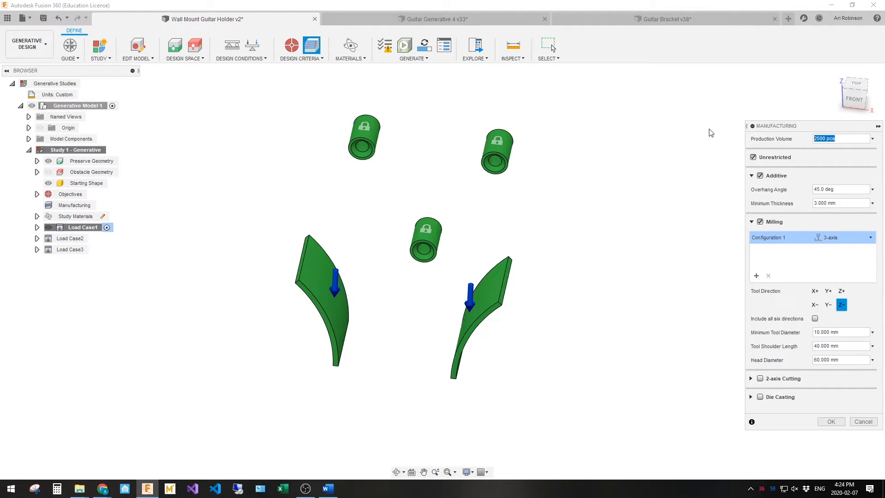
mouse_move(690, 139)
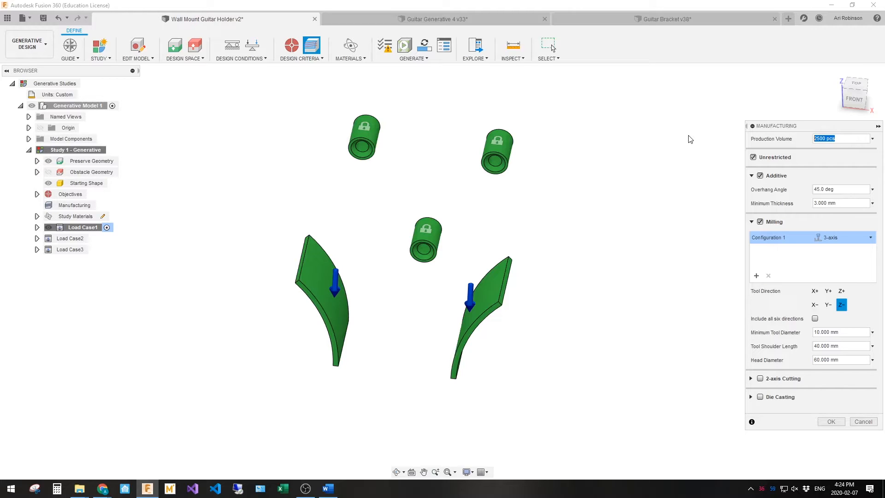
mouse_move(684, 137)
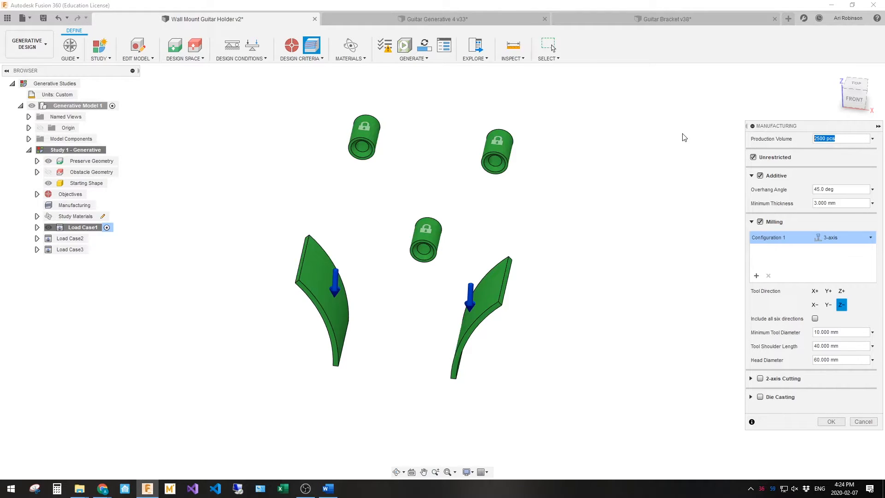
text(10)
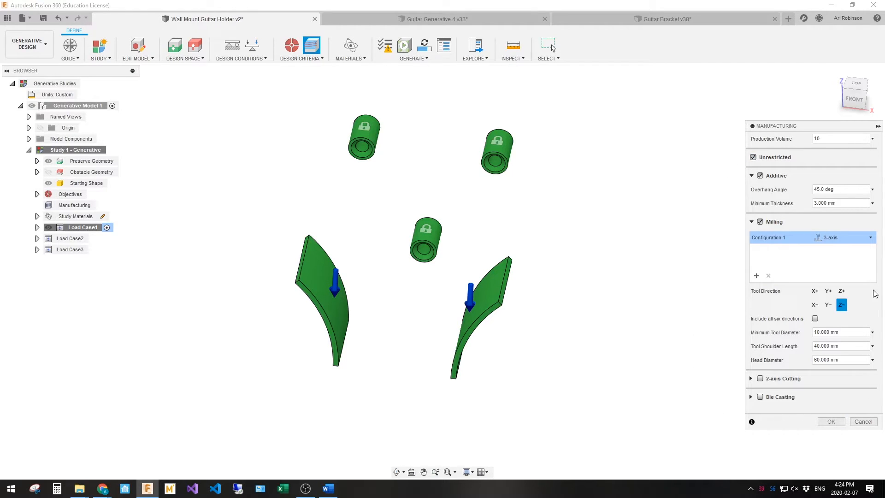
mouse_move(712, 149)
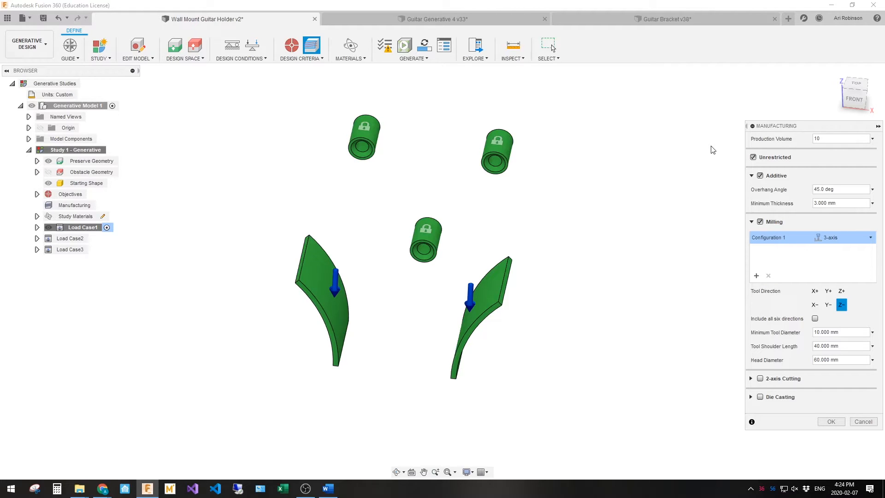
click(840, 138)
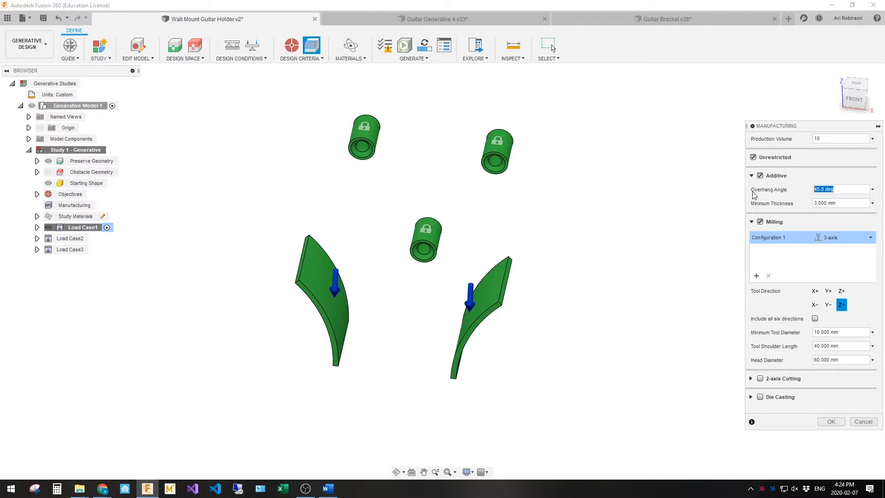
click(841, 203)
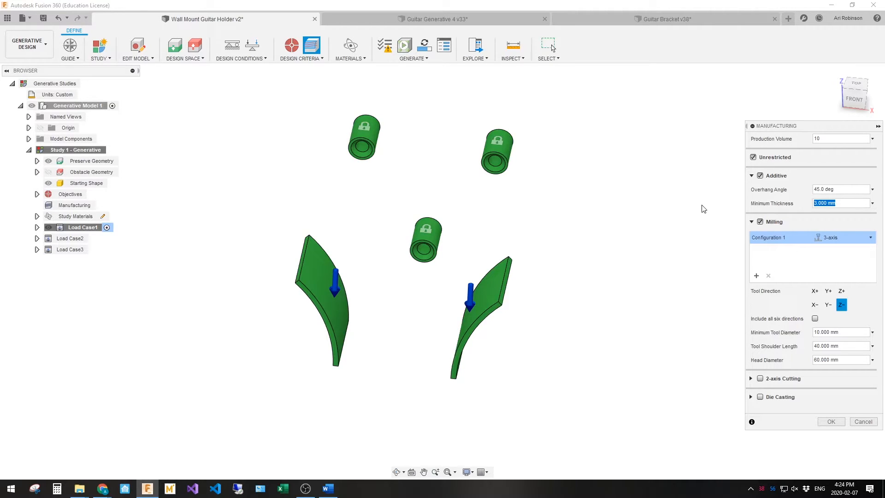
text(2)
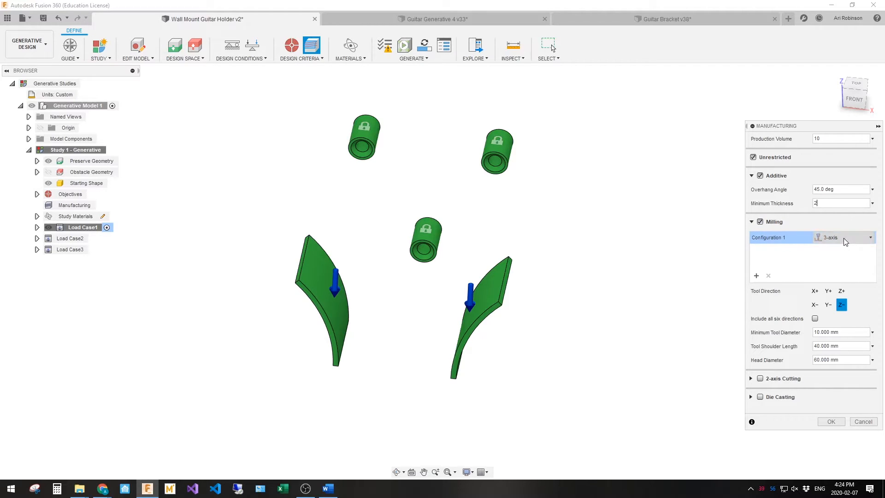
Step: Keep 3-axis milling and enable extra Y/Z tool directions for the configuration
click(870, 237)
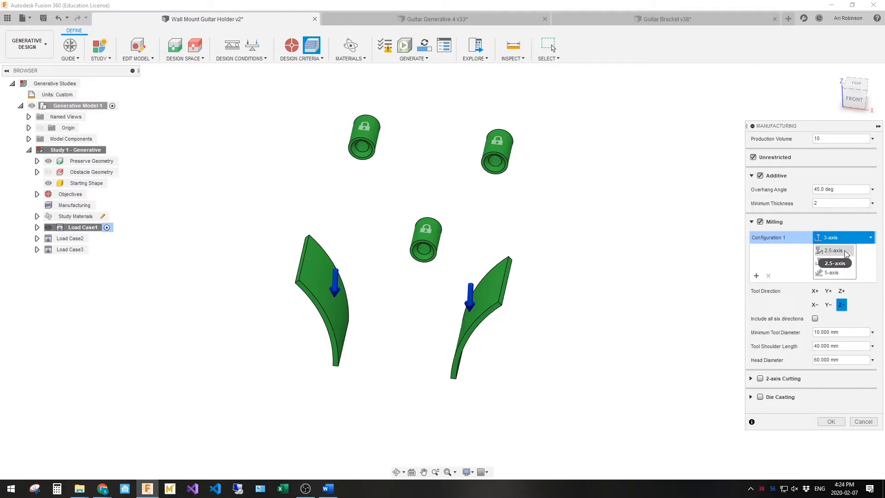
click(843, 237)
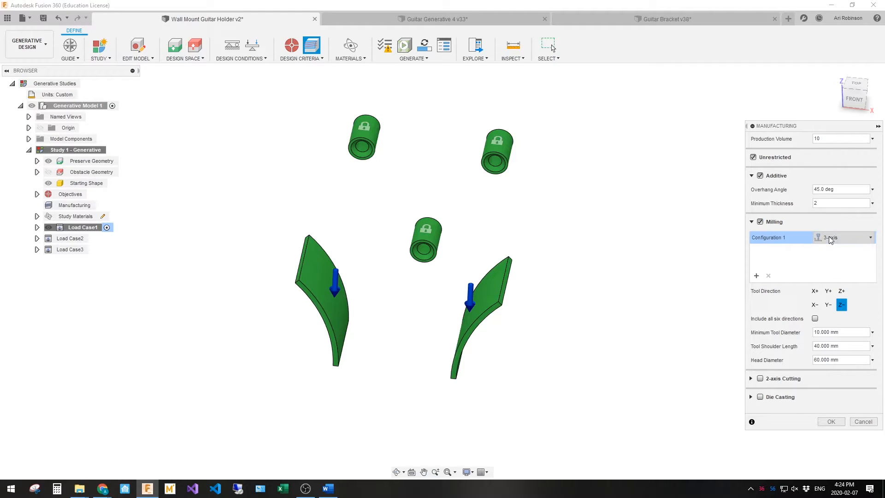
click(828, 290)
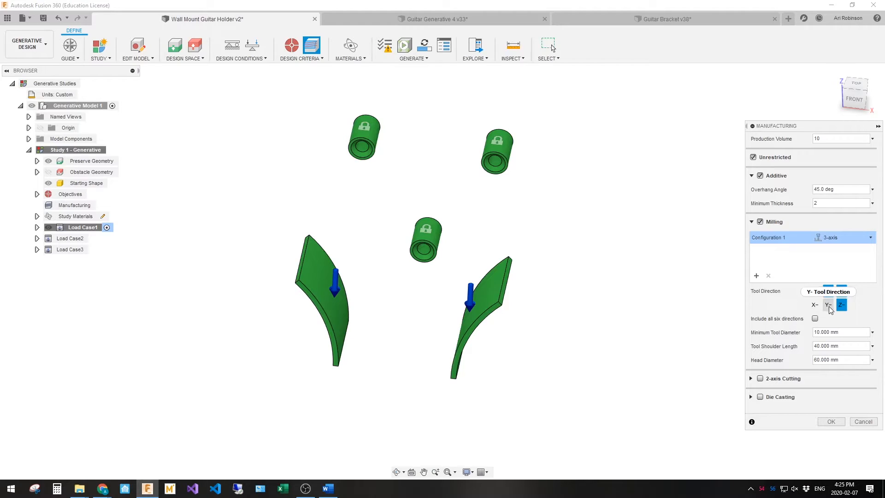
click(827, 290)
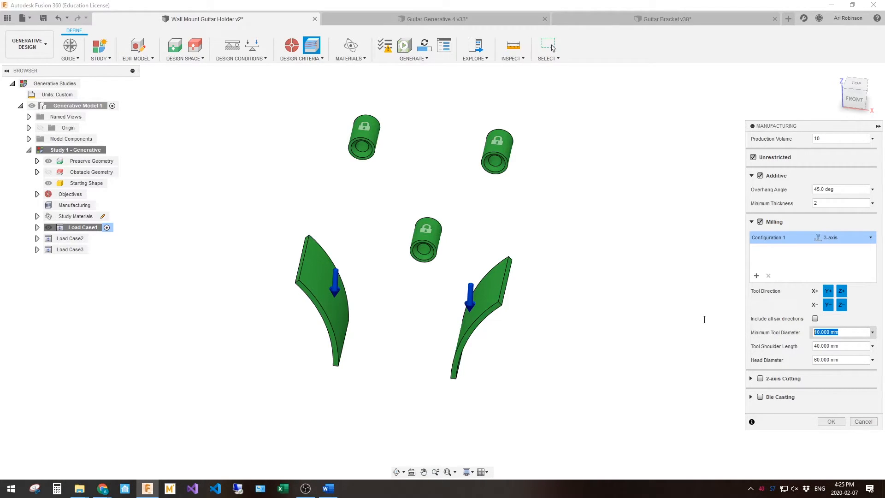
mouse_move(703, 315)
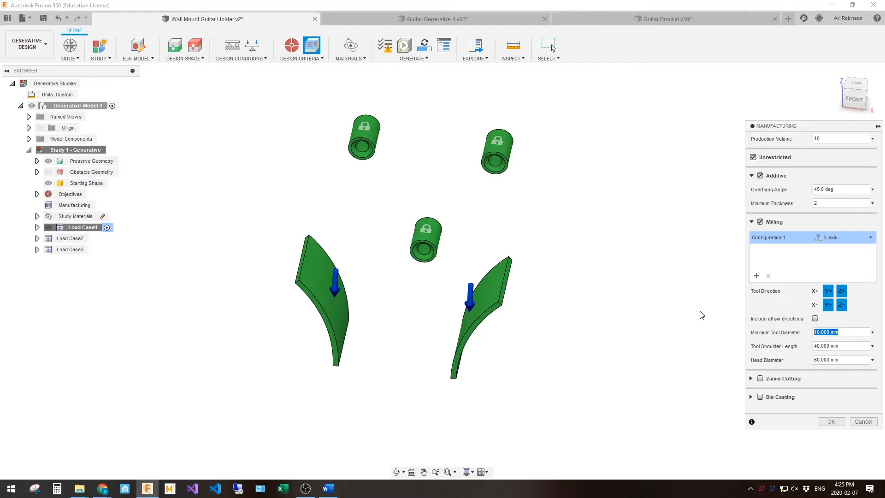
click(840, 345)
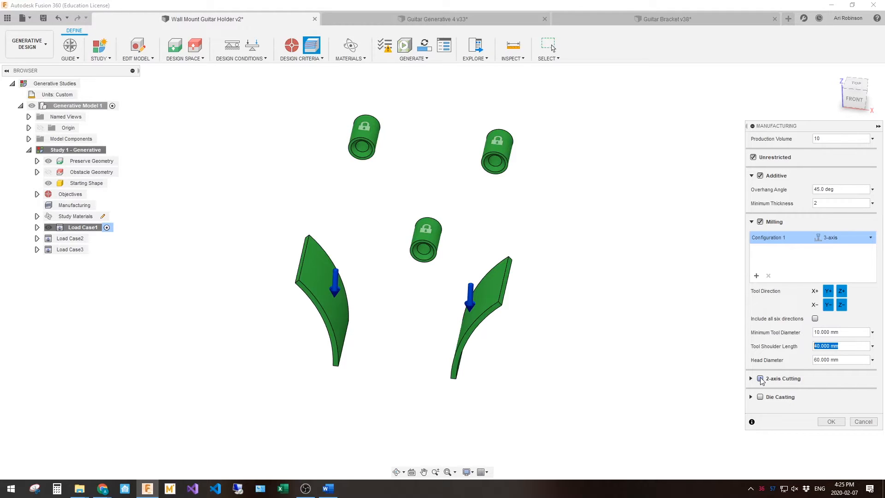
Step: Enable 2-axis cutting as a manufacturing method, then disable it again
click(760, 378)
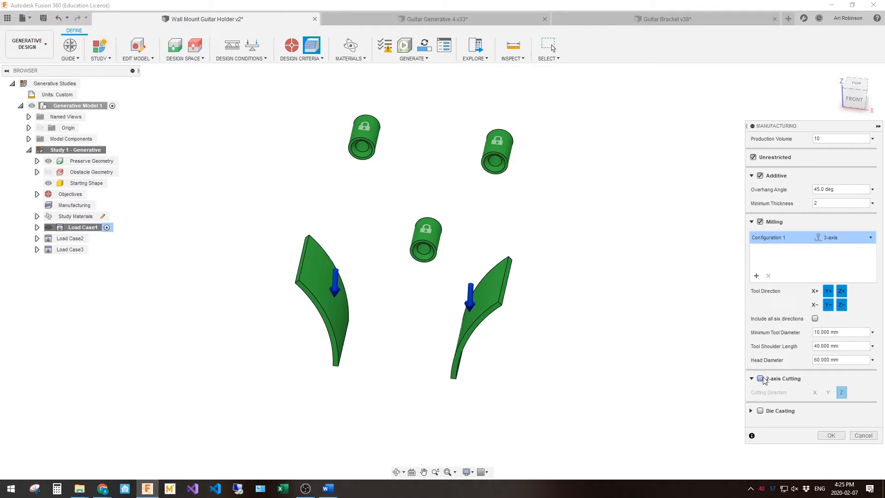
click(761, 378)
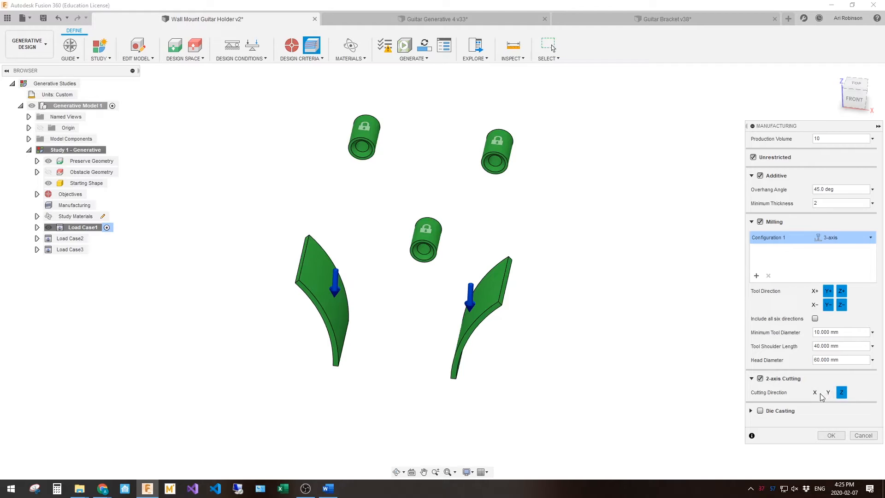
click(760, 378)
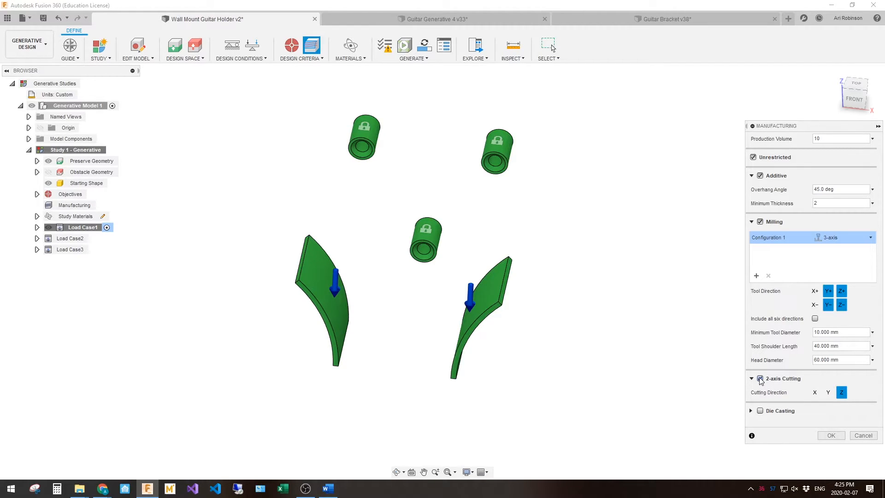
click(759, 378)
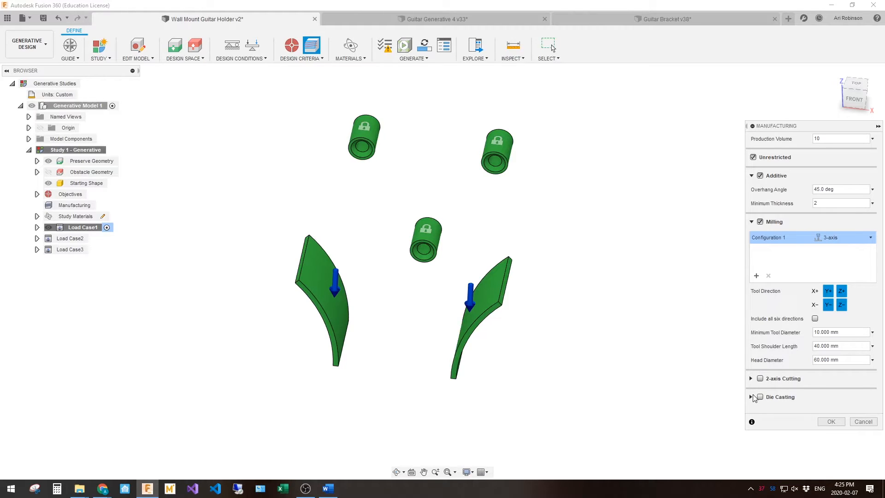
Step: Enable die casting (3° draft, 1.5–13 mm thickness) and confirm the manufacturing settings
click(779, 396)
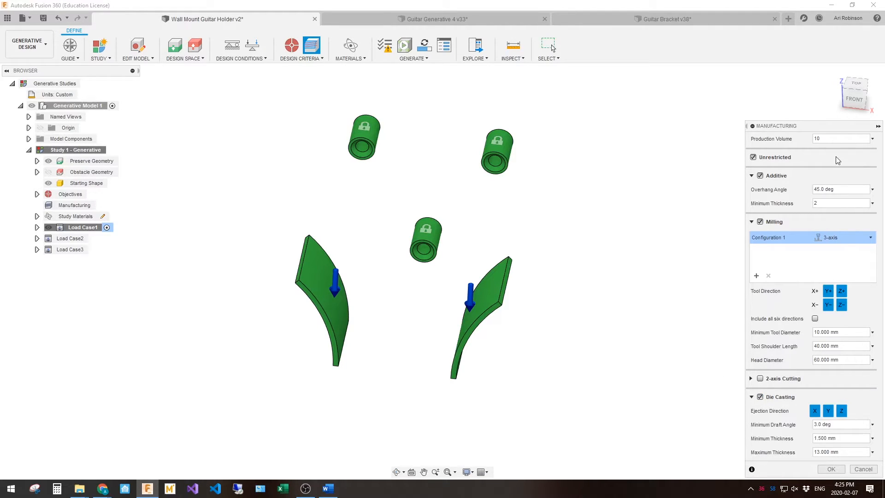
click(841, 424)
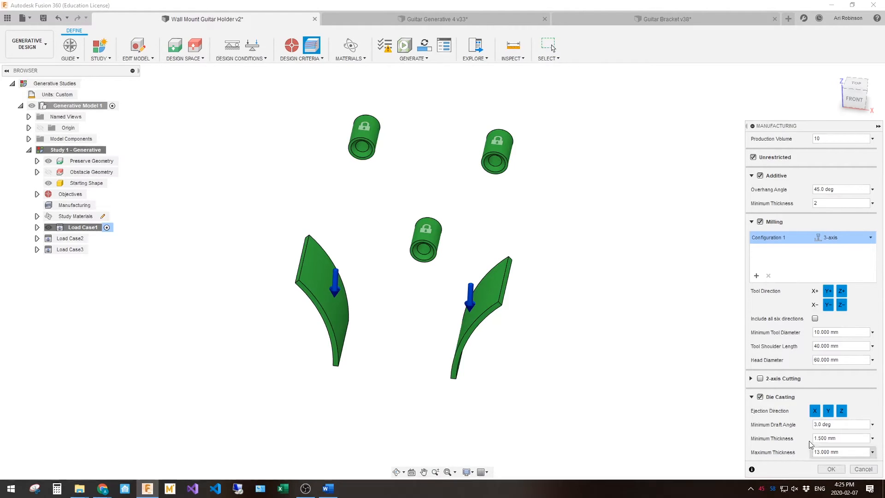
click(751, 396)
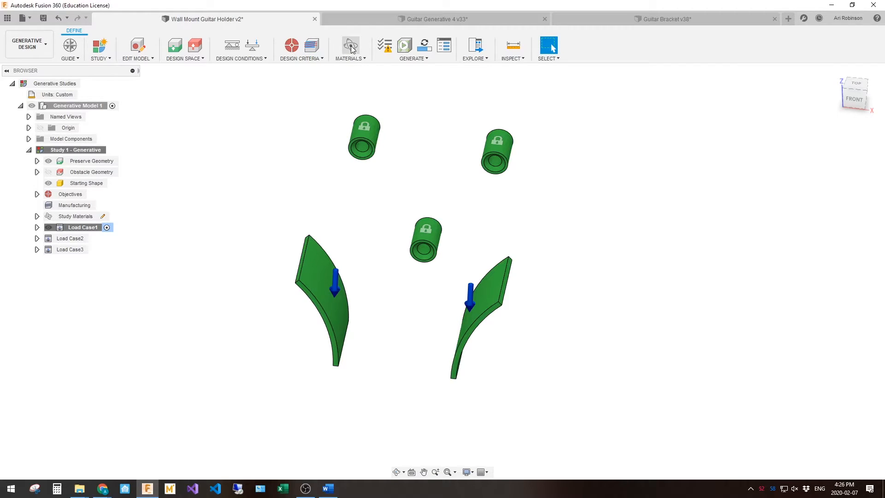
Step: Browse the additive library's metal materials and the available material libraries alongside Aluminum AlSi10Mg
click(350, 45)
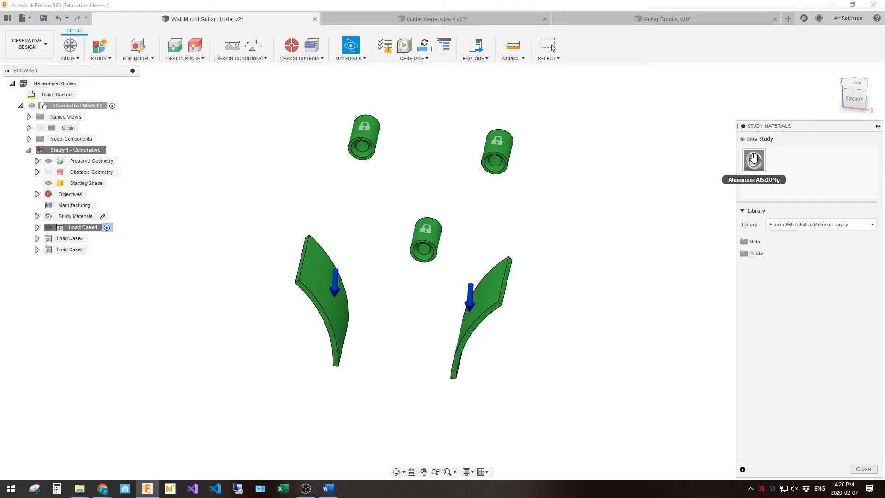
mouse_move(755, 176)
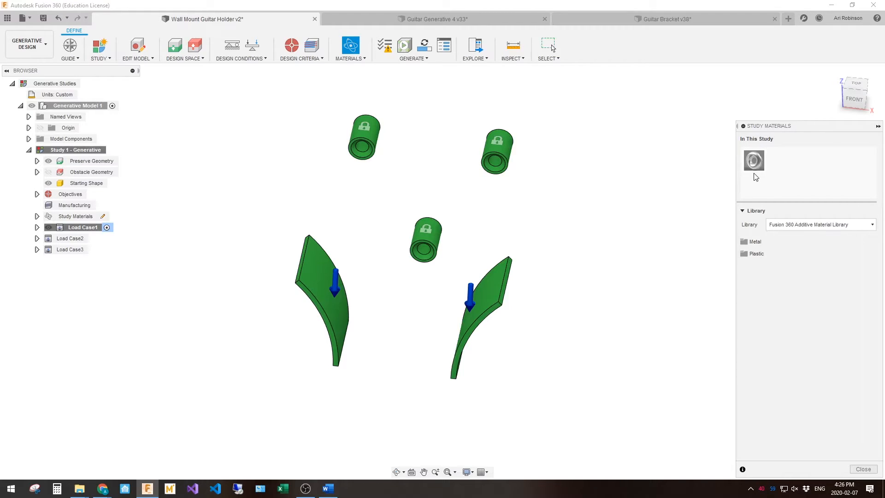
mouse_move(753, 159)
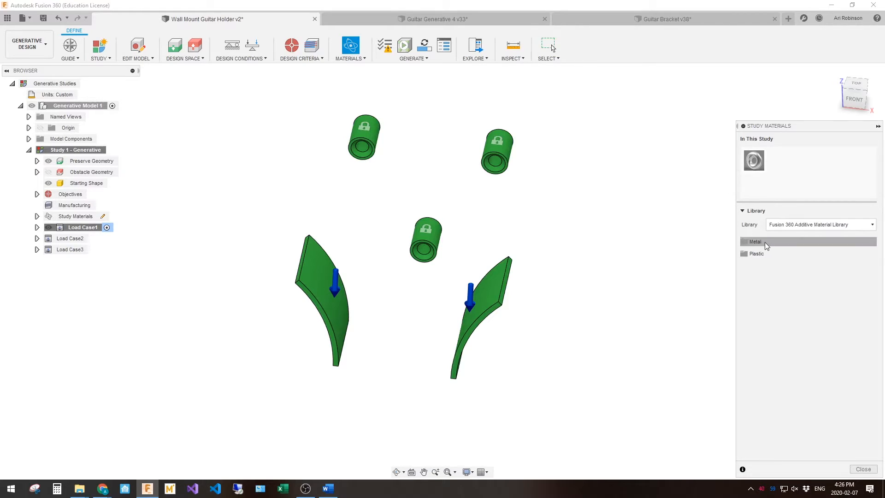
click(756, 241)
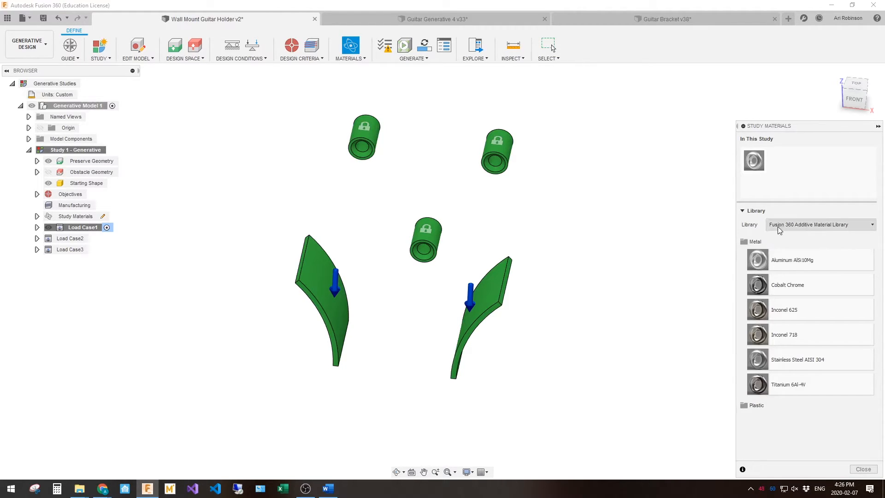
click(819, 224)
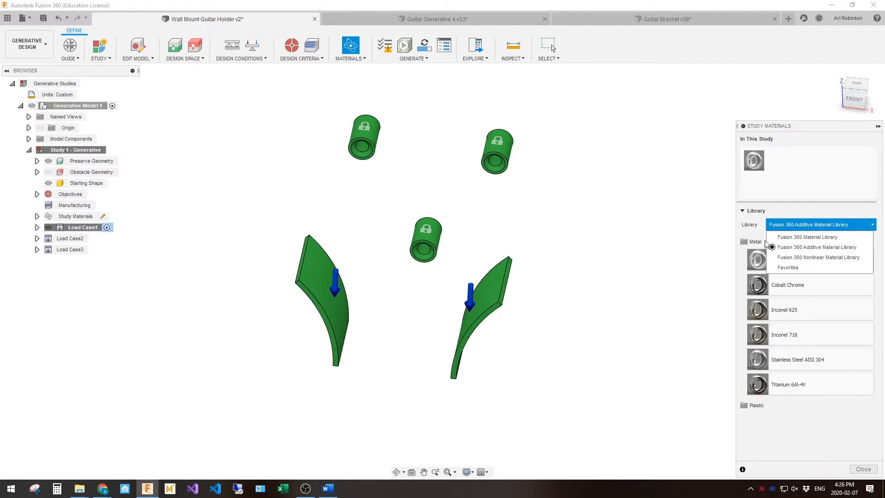
mouse_move(807, 237)
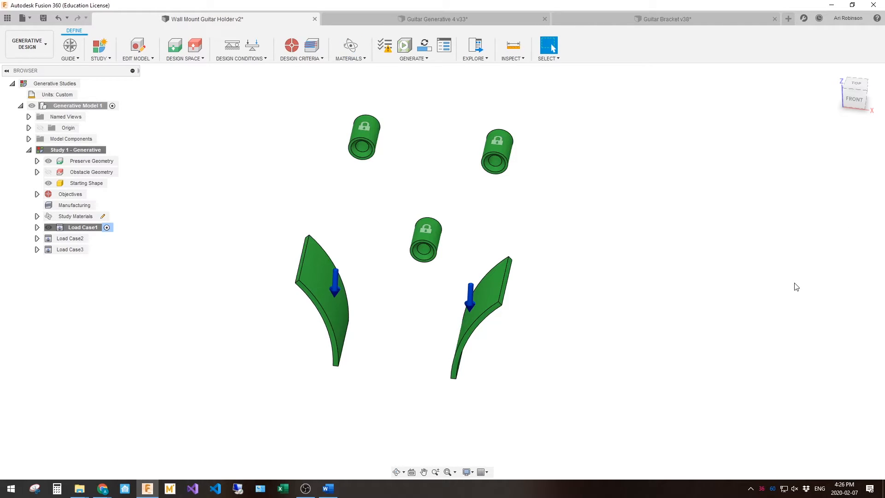
mouse_move(404, 45)
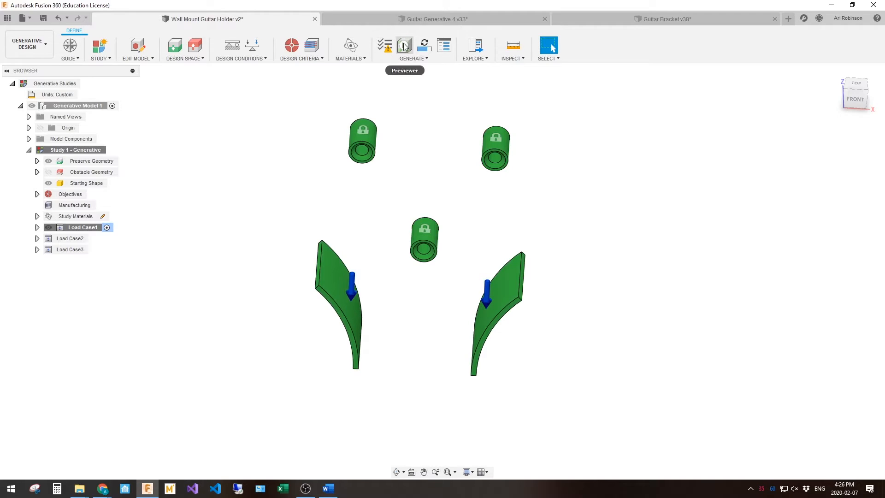
click(404, 44)
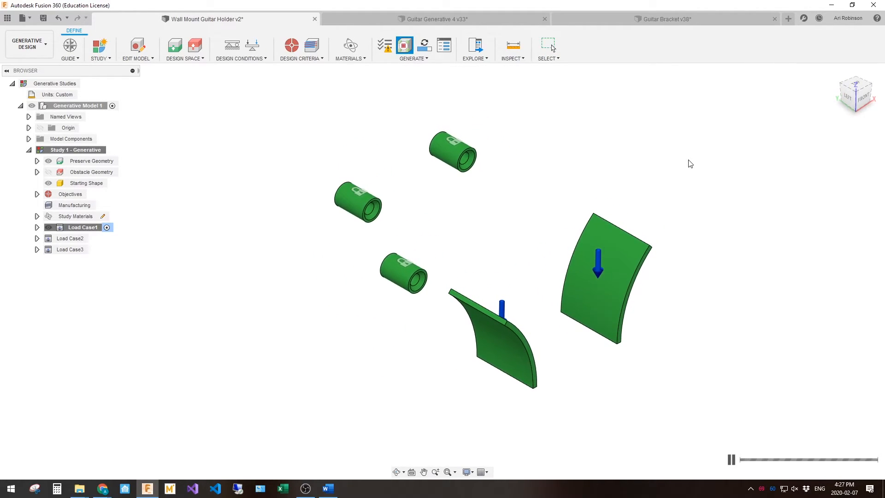
mouse_move(692, 181)
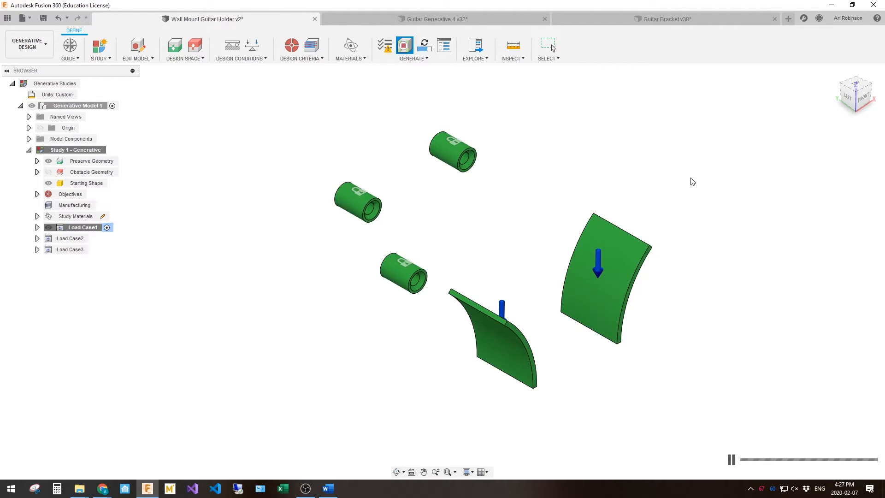
mouse_move(688, 199)
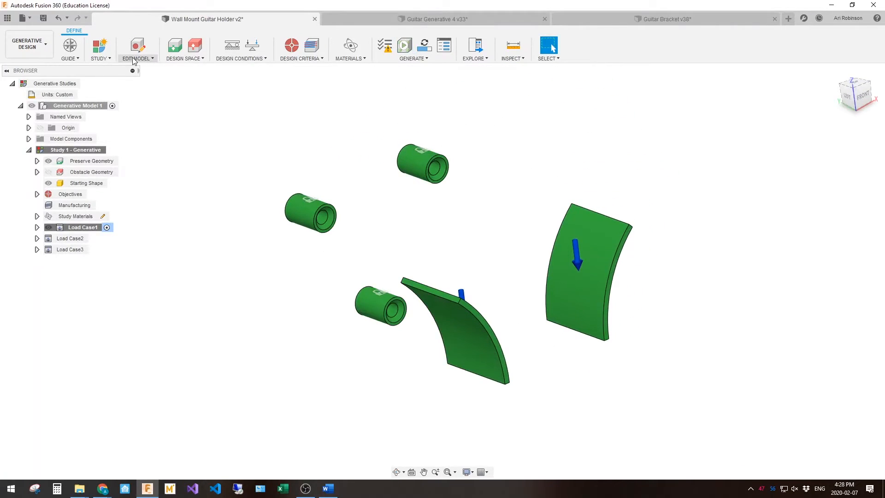
Step: In Study Settings, move the synthesis resolution slider toward Fine and confirm
click(99, 49)
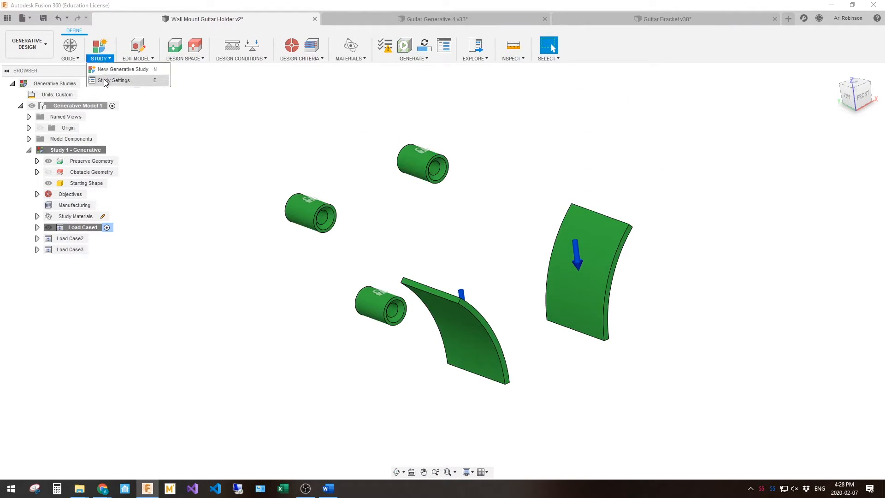
mouse_move(114, 80)
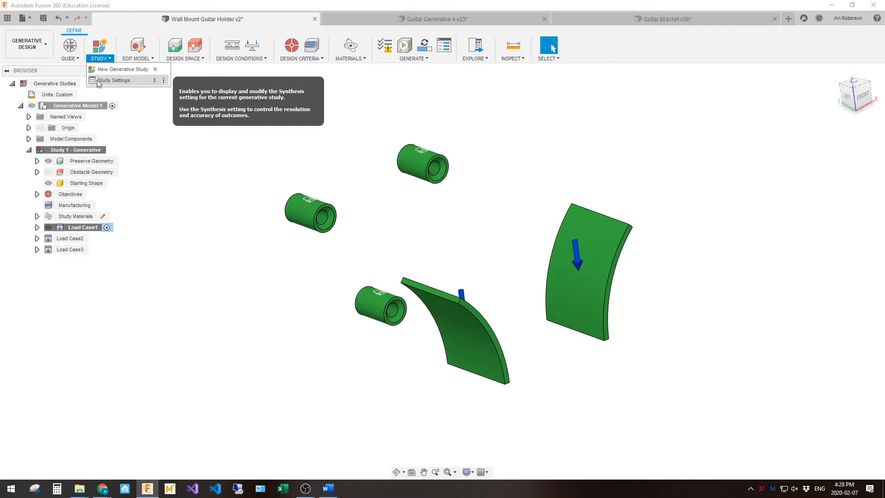
click(114, 80)
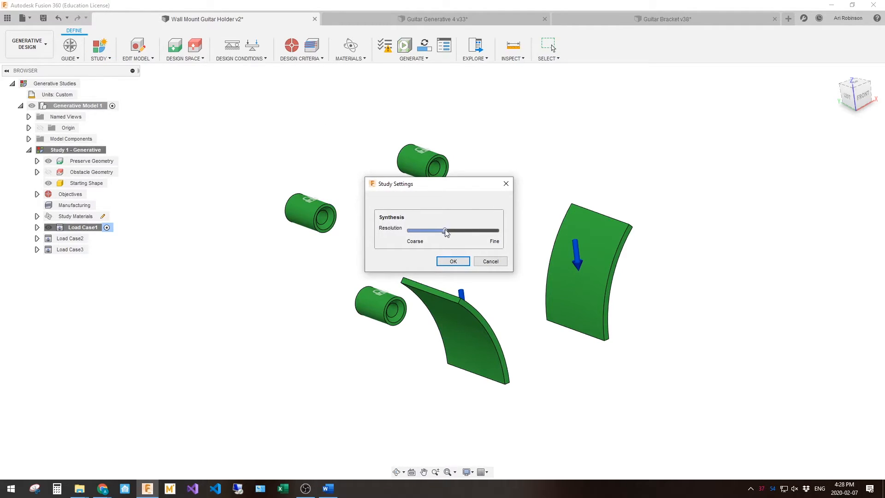
drag(446, 231, 463, 231)
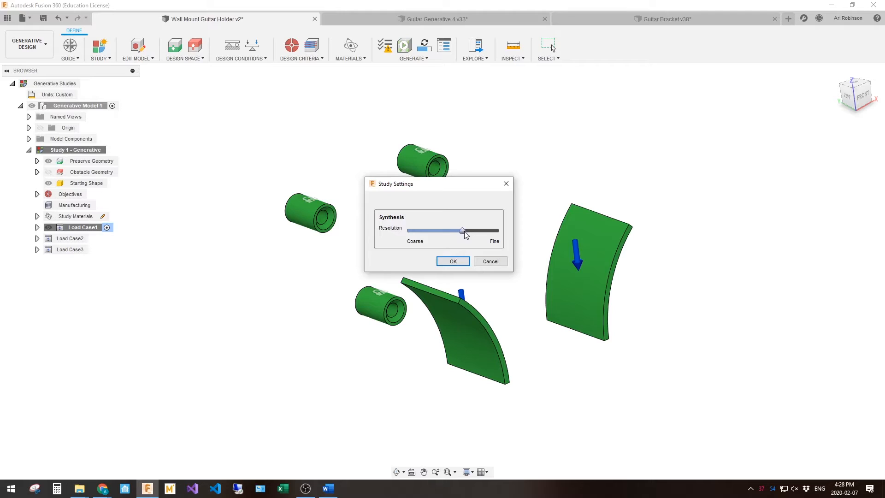
drag(462, 231, 476, 230)
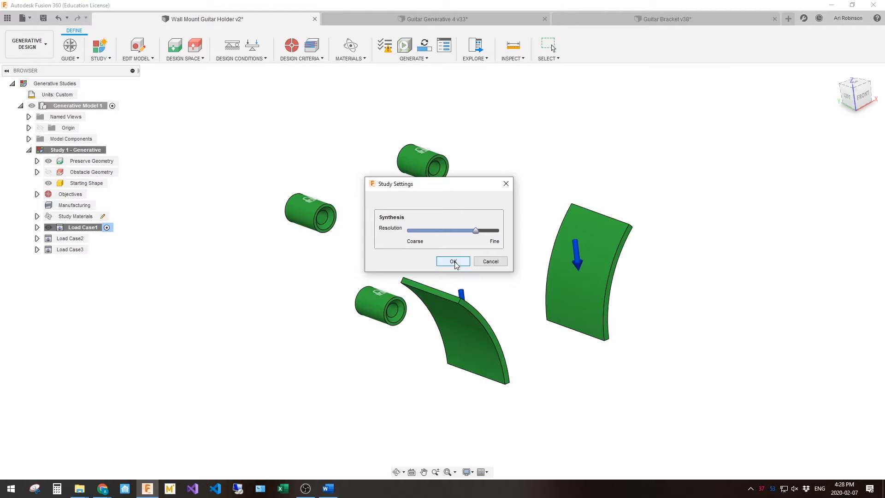
click(452, 261)
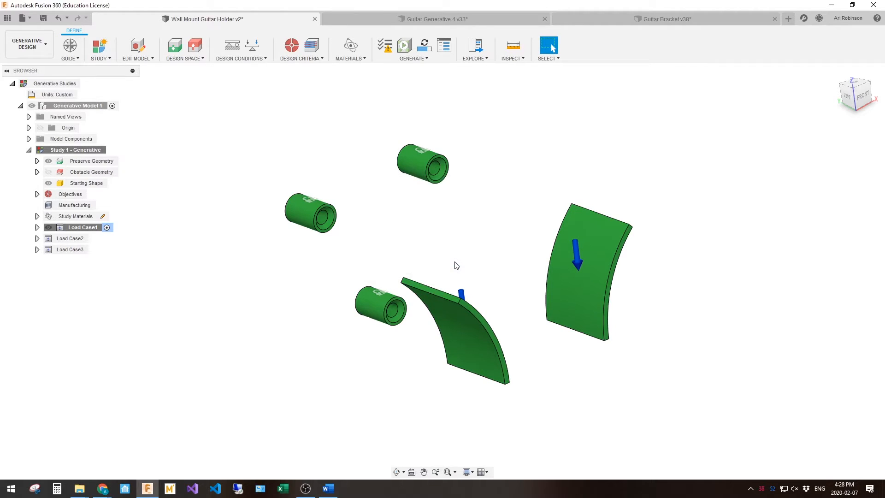
mouse_move(424, 45)
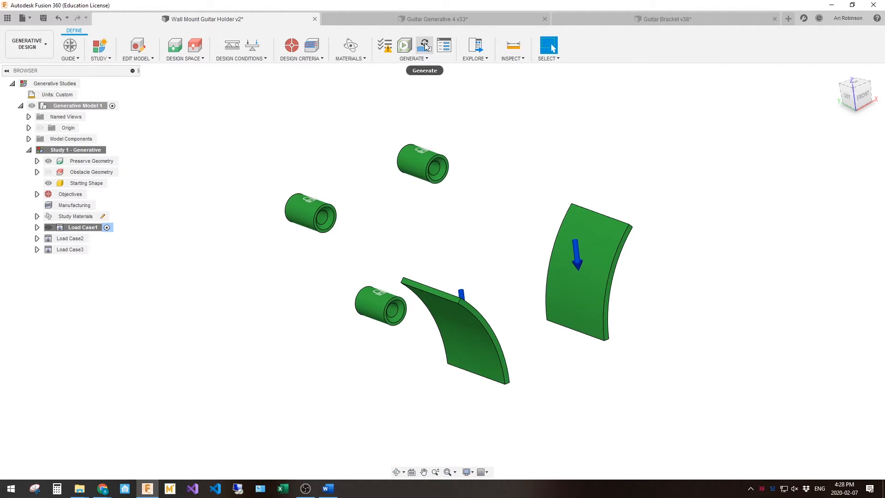
Step: Generate the guitar holder study in the cloud, dismissing the thumbnail notice and job status window
click(404, 46)
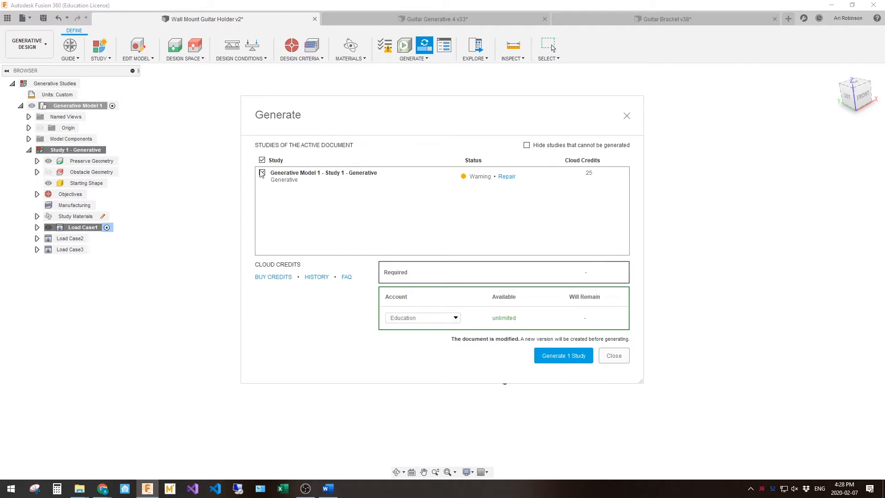
click(261, 172)
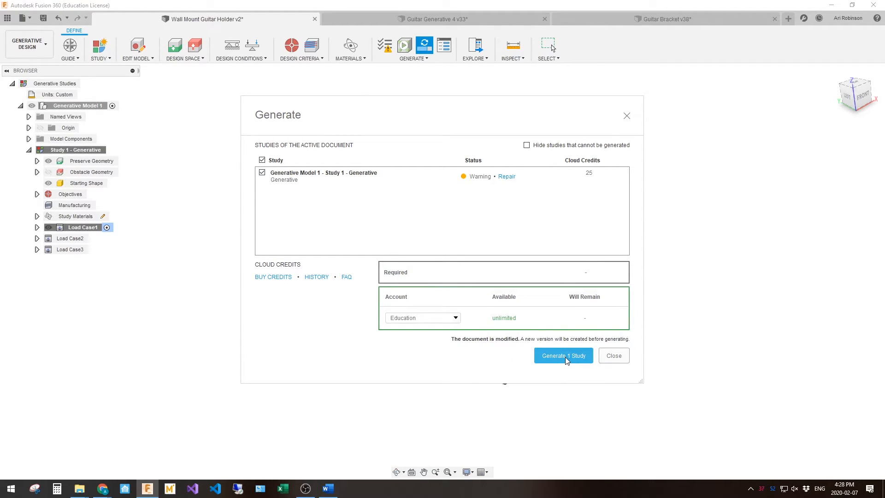
click(562, 354)
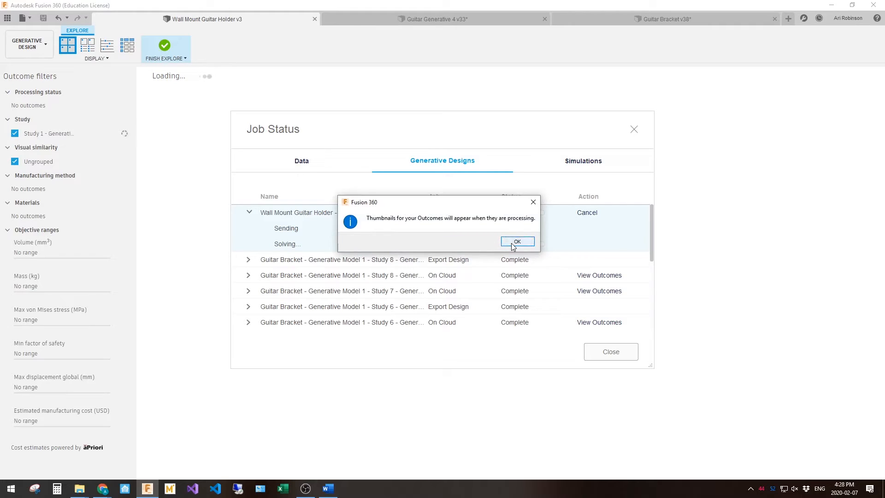
click(517, 241)
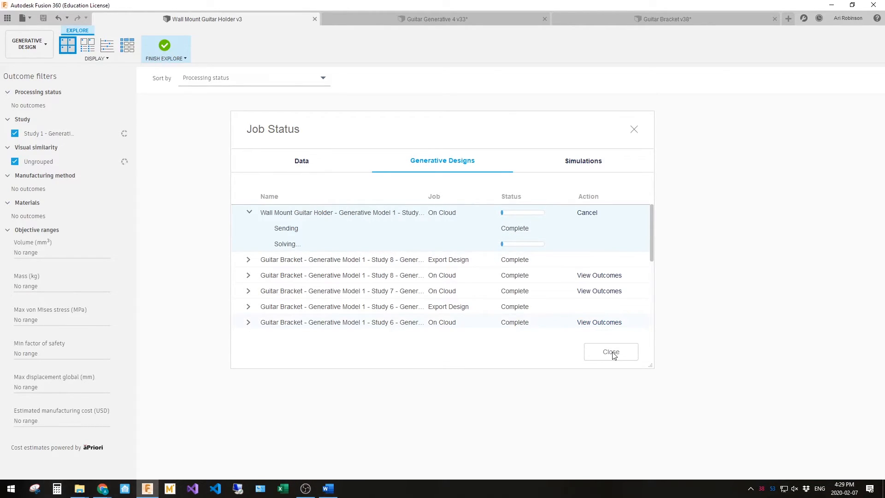
click(610, 351)
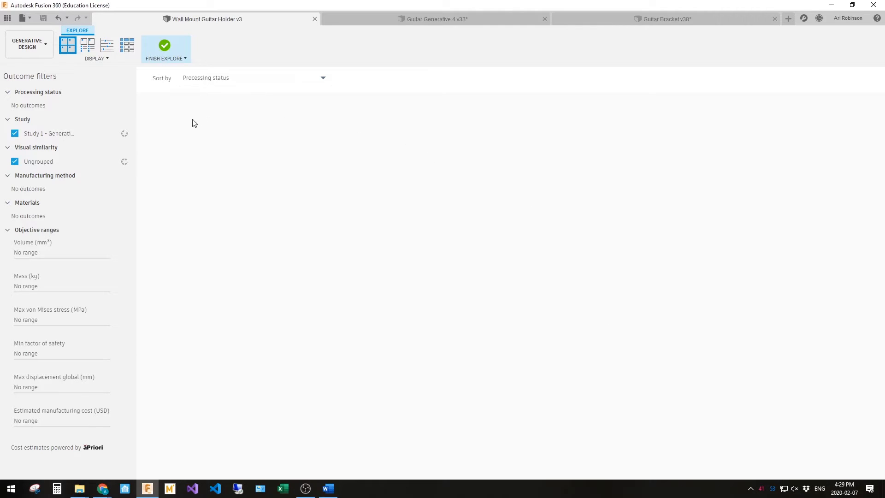
mouse_move(143, 110)
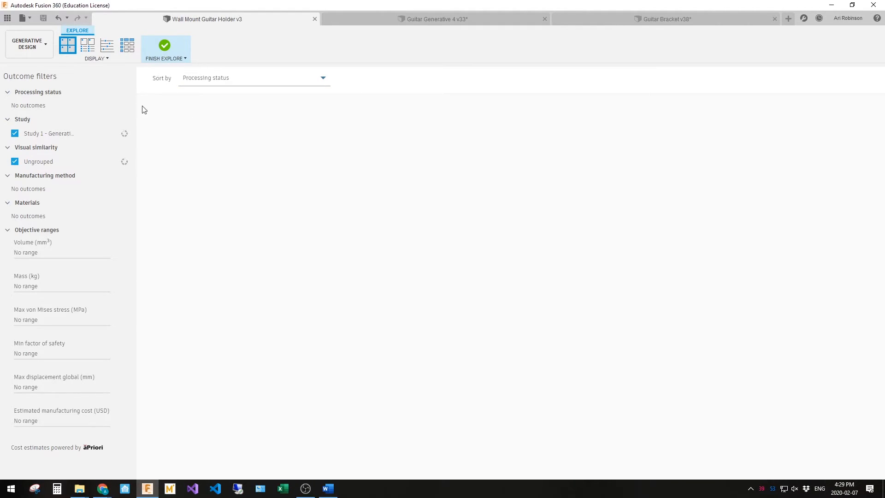
mouse_move(228, 307)
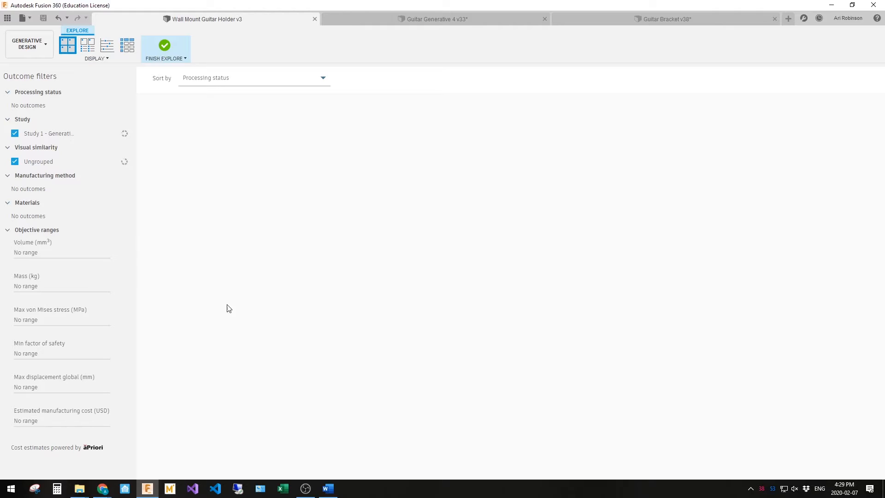
mouse_move(467, 182)
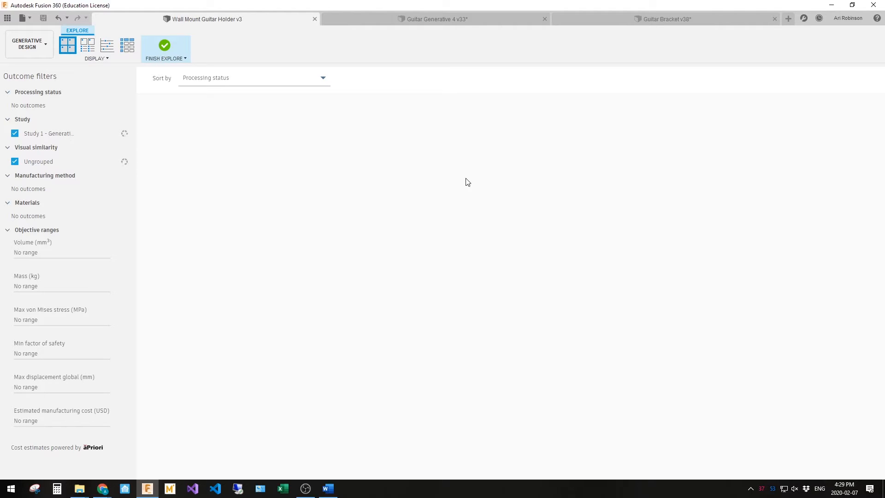
mouse_move(434, 151)
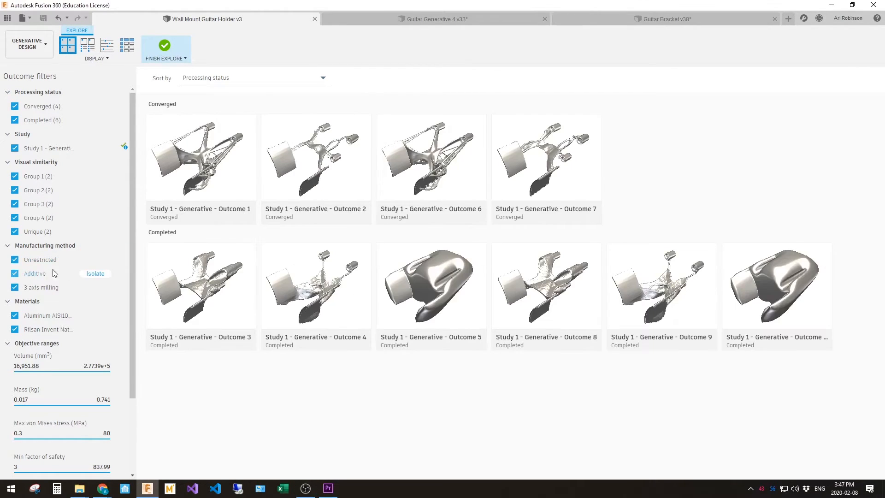
mouse_move(92, 140)
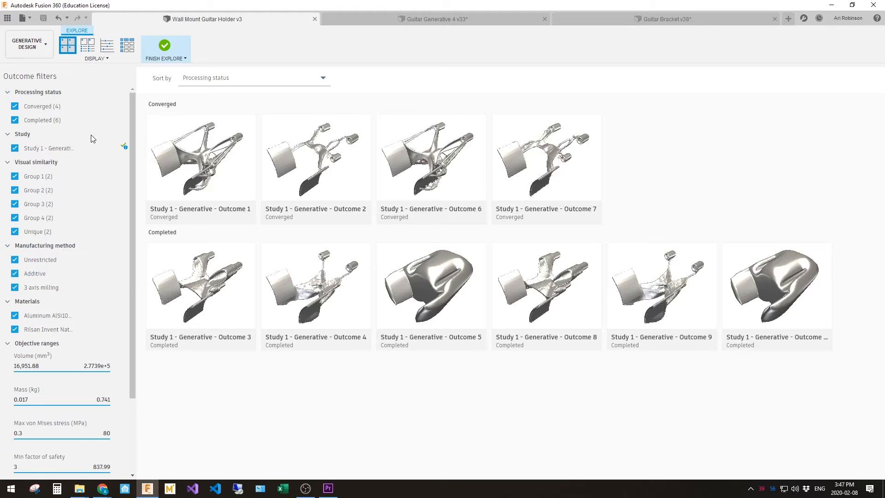
mouse_move(87, 45)
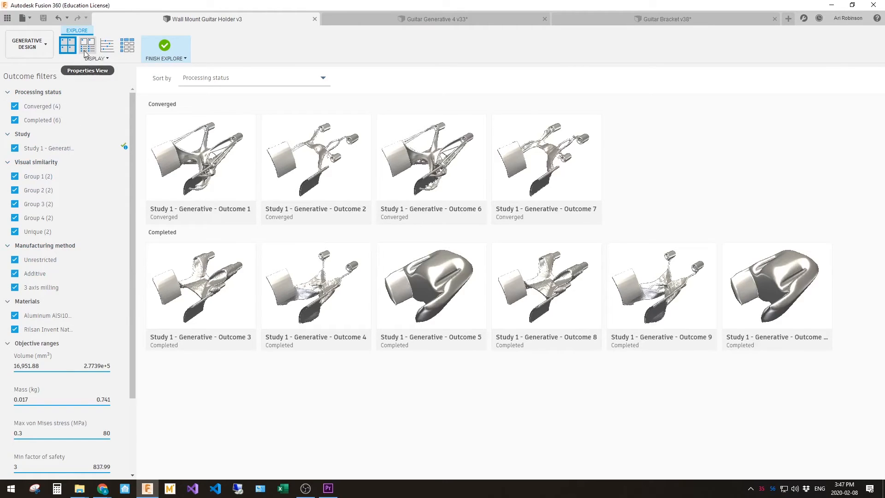
mouse_move(67, 45)
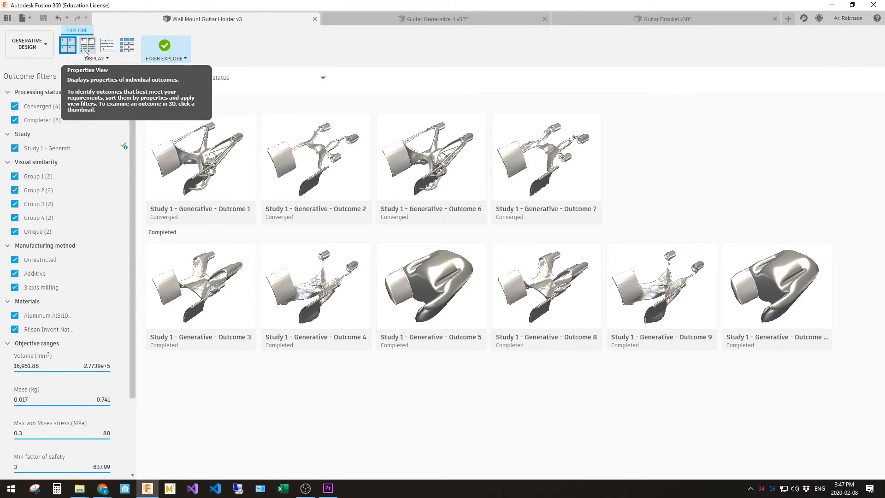
Step: View outcome properties, inspect the heaviest safest scatter point, list all ten in a table, then open Outcome 1
click(87, 45)
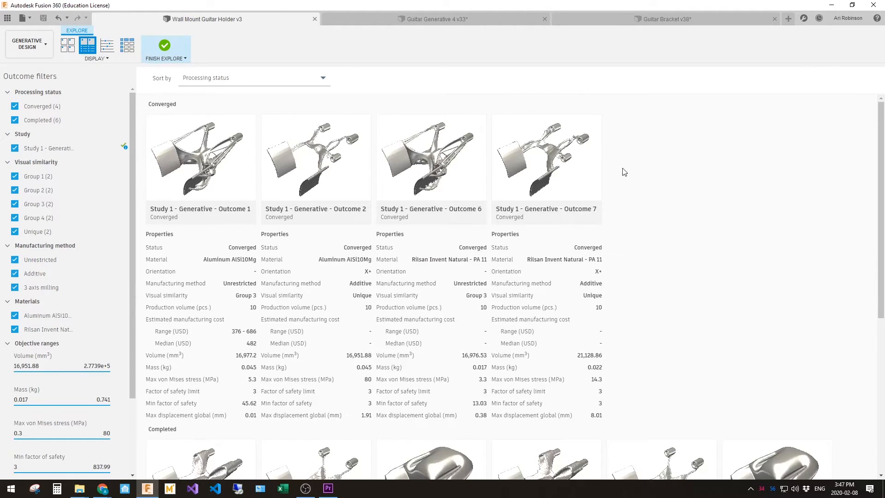
mouse_move(357, 240)
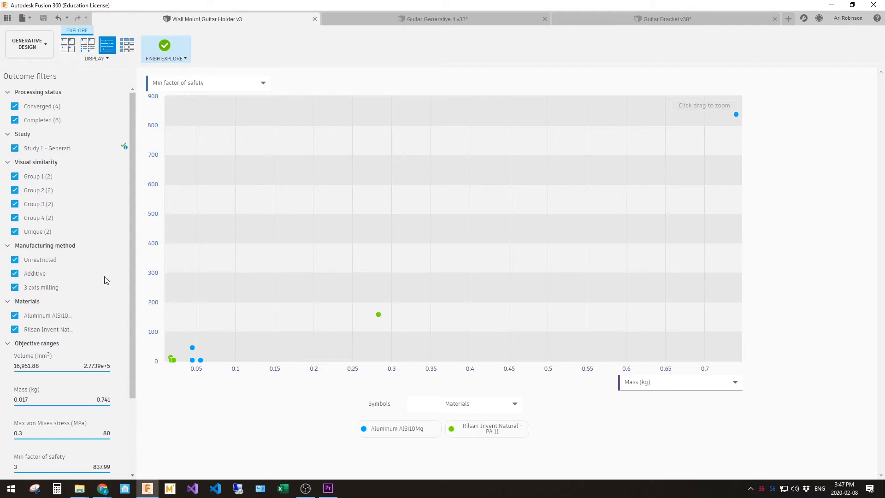
click(207, 82)
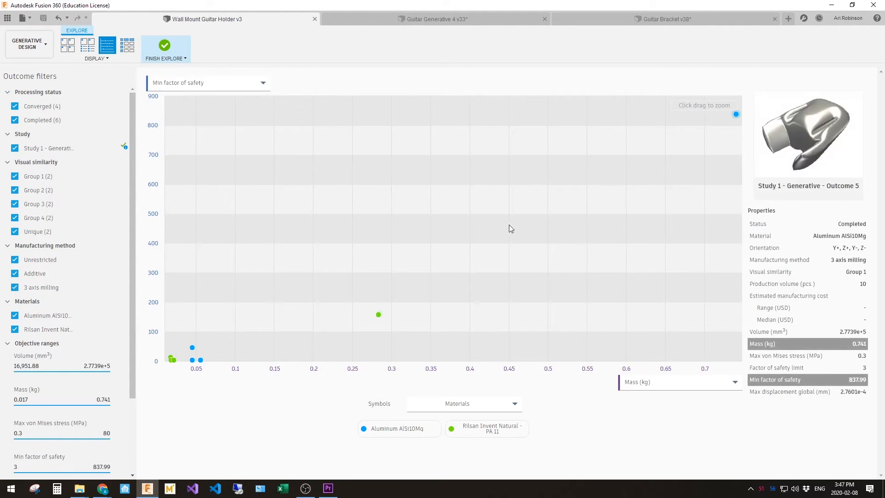
click(128, 44)
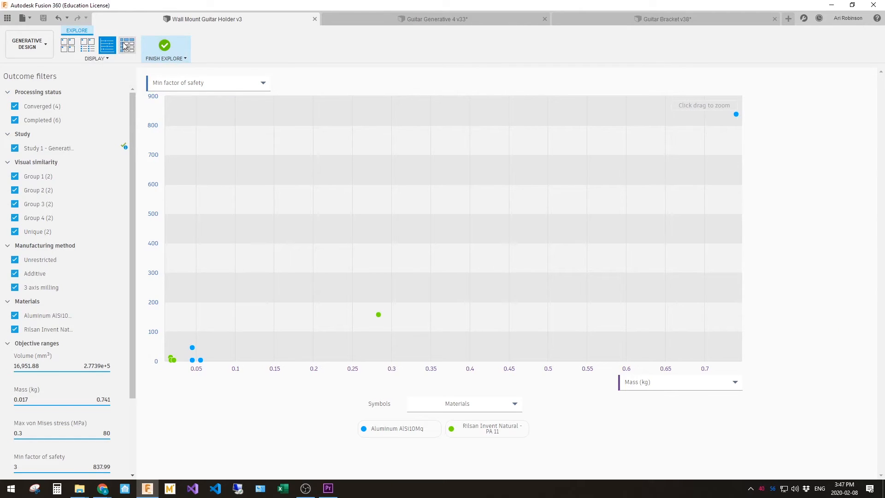
click(127, 45)
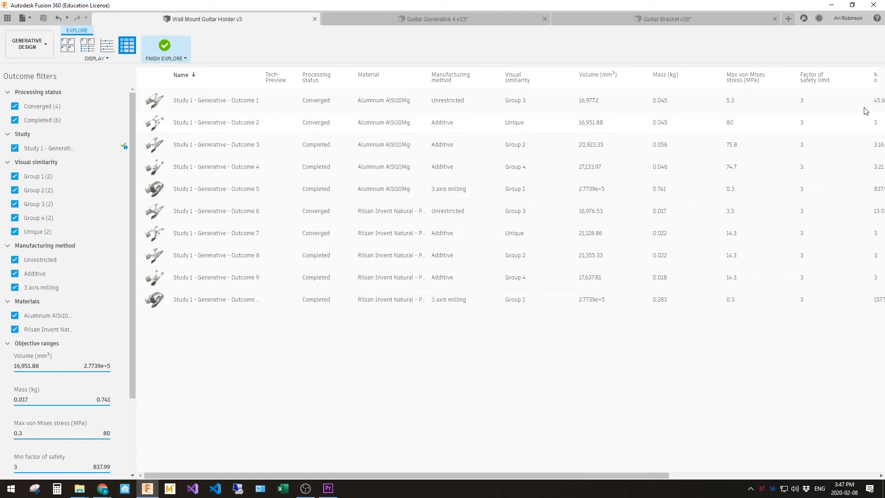
click(67, 44)
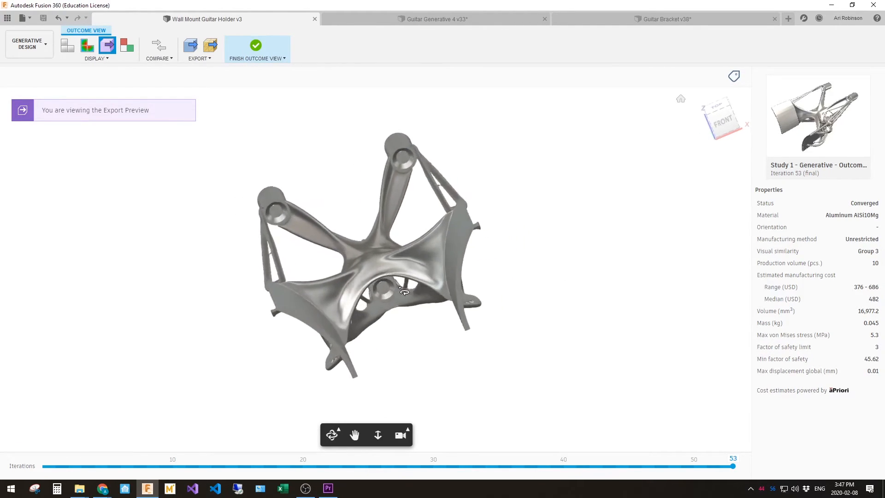
Step: Orbit Outcome 1 and step its solve through iterations 30, 40, 46 and back to final 53
drag(404, 291, 474, 311)
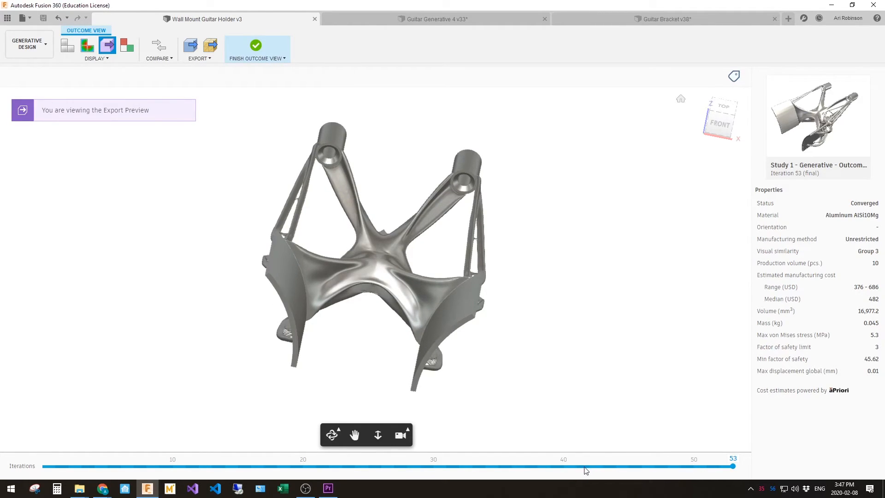
mouse_move(433, 470)
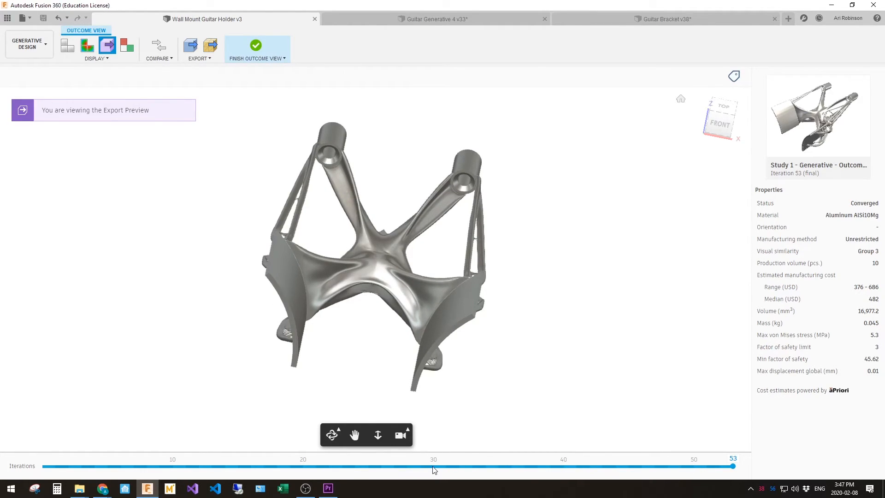
drag(732, 465, 433, 466)
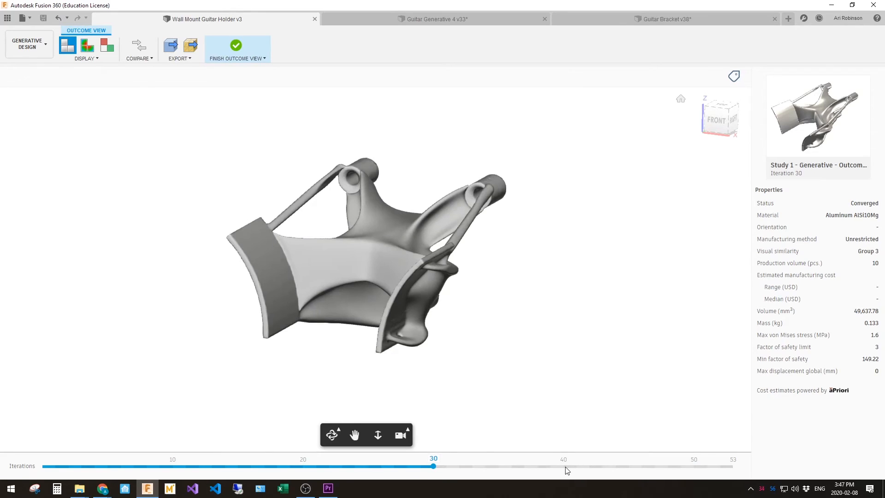
drag(433, 466, 563, 466)
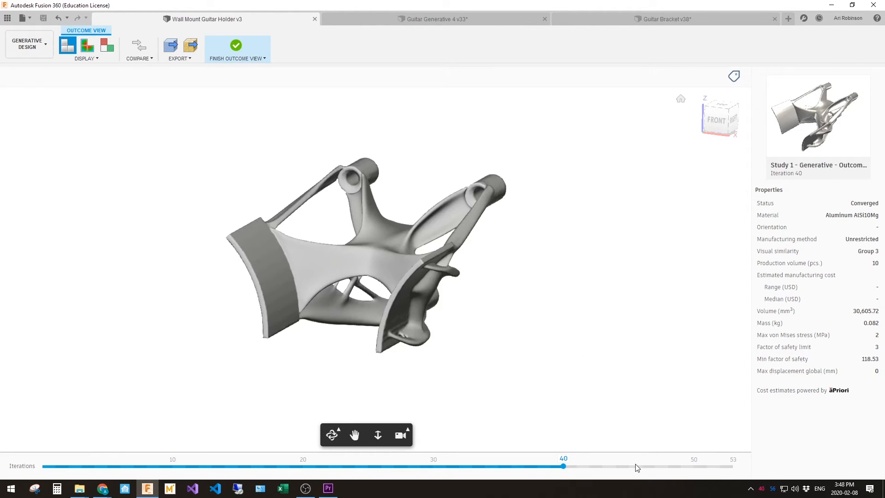
drag(562, 465, 641, 465)
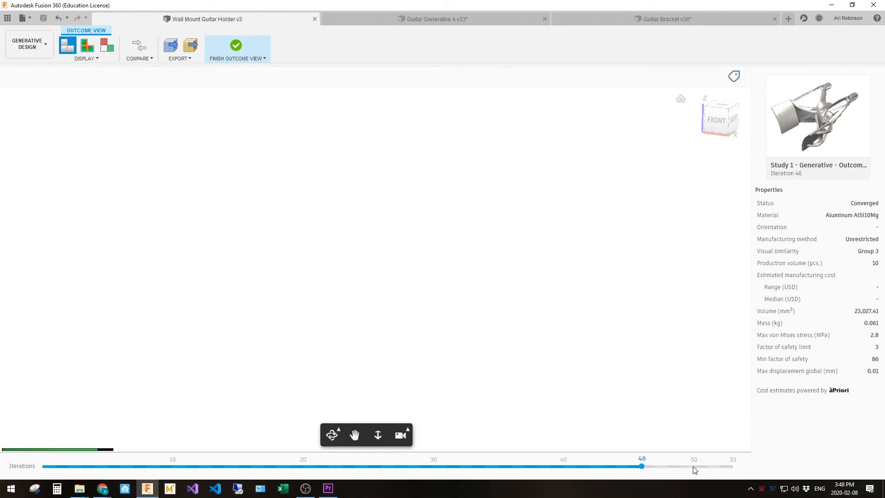
drag(641, 466, 732, 466)
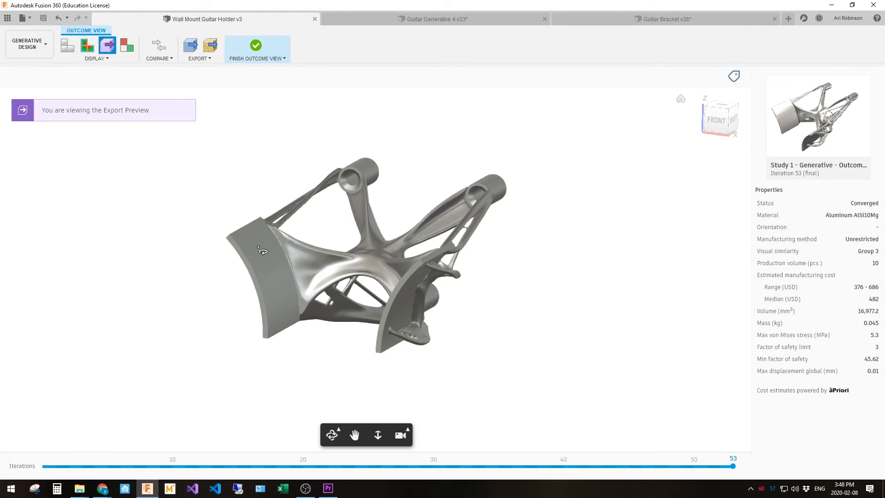
mouse_move(277, 298)
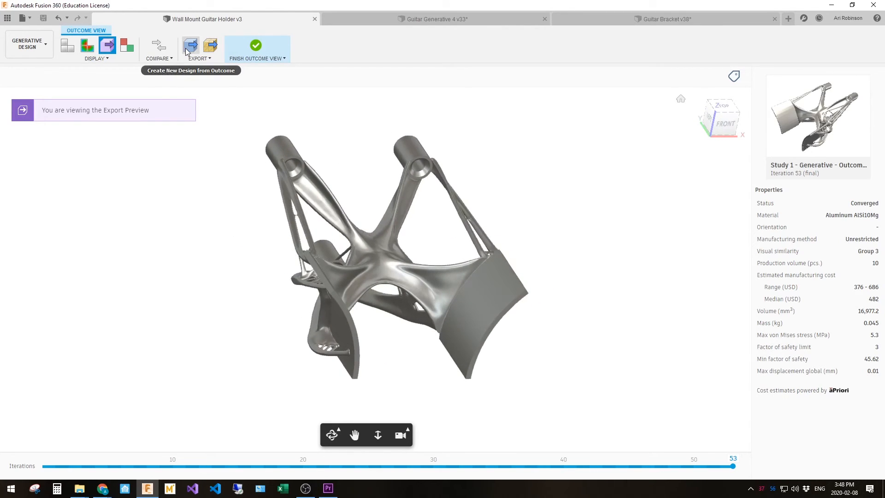
mouse_move(190, 45)
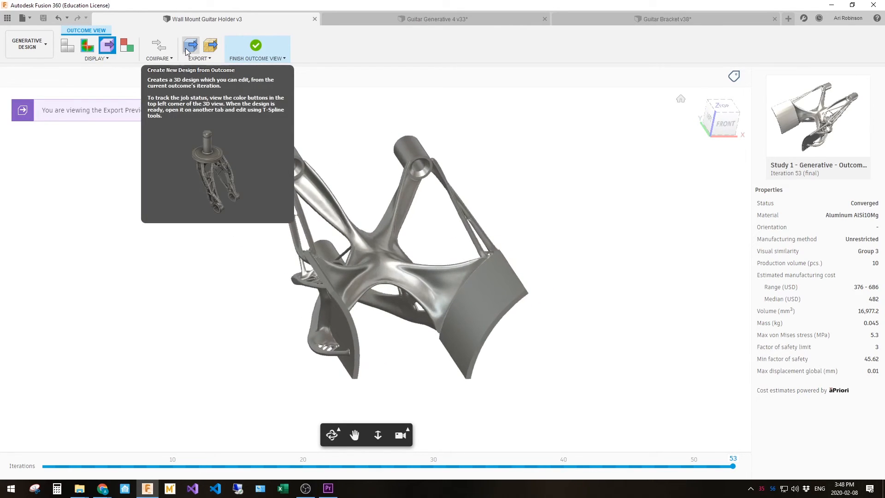
Step: Create a new design from Outcome 1 and open it in its own tab once ready
click(190, 45)
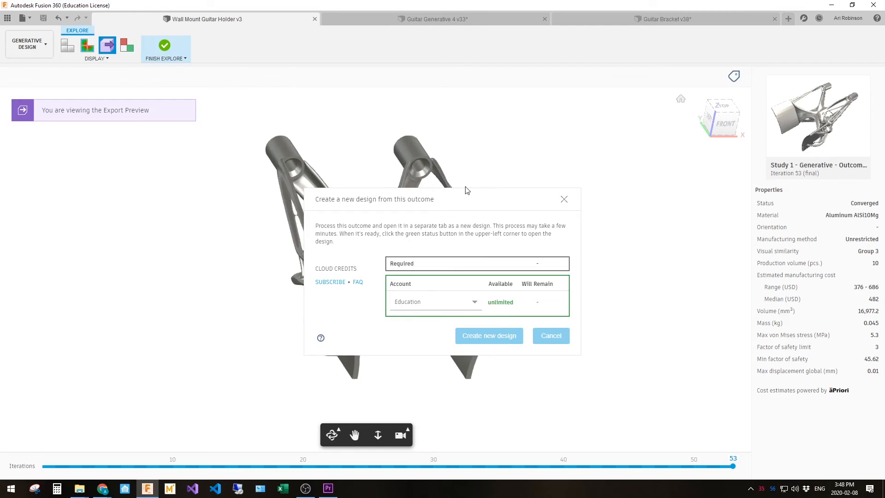
click(488, 335)
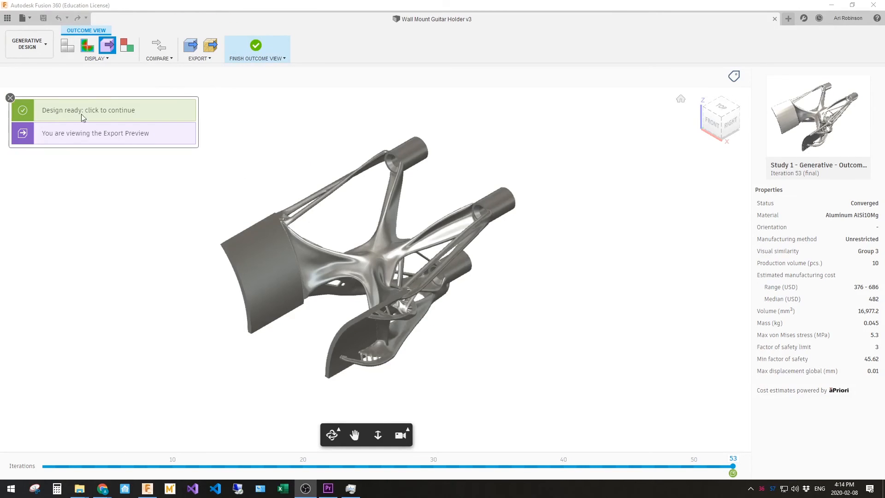
mouse_move(667, 403)
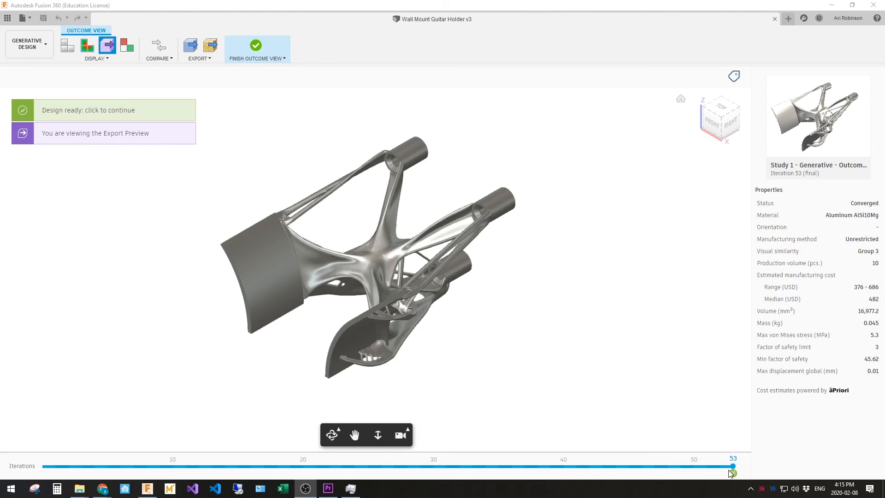
mouse_move(717, 468)
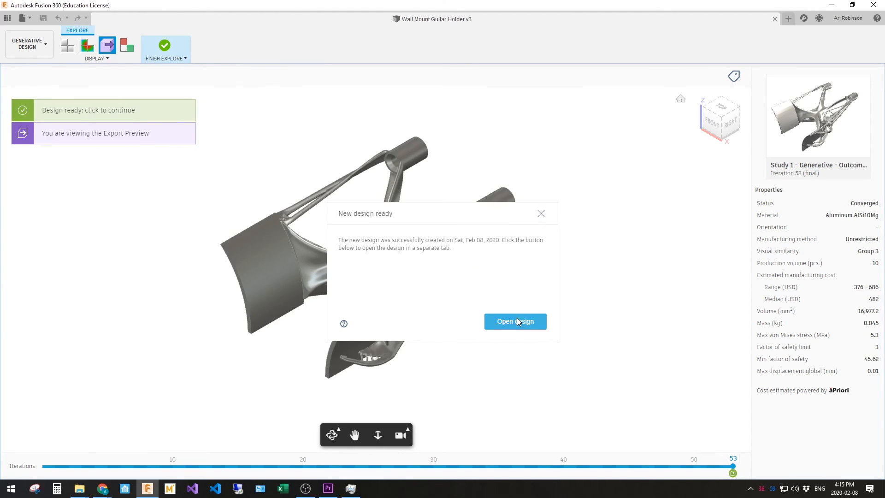
click(514, 321)
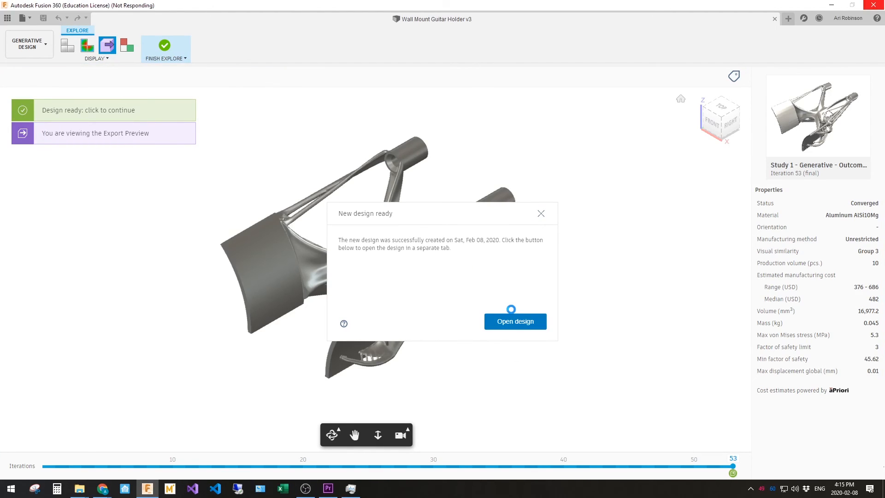
click(514, 321)
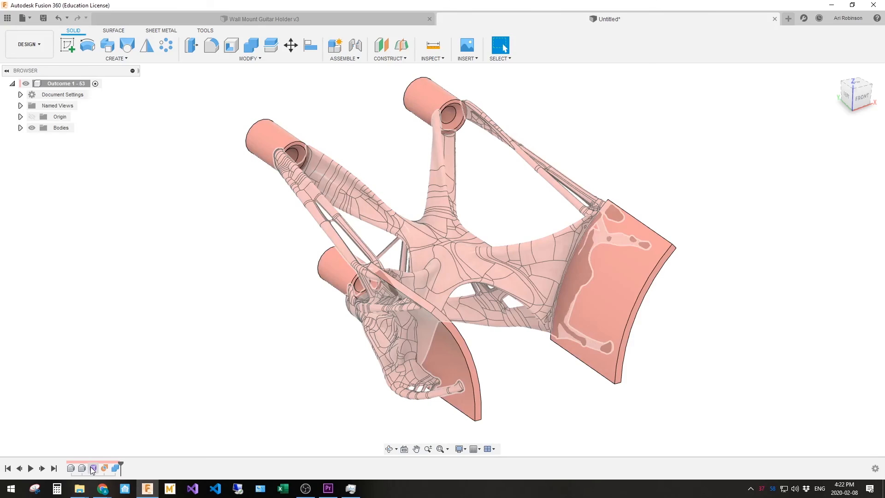
Step: Edit the organic form feature from the timeline, inspect its T-spline mesh, and finish the form
right_click(92, 469)
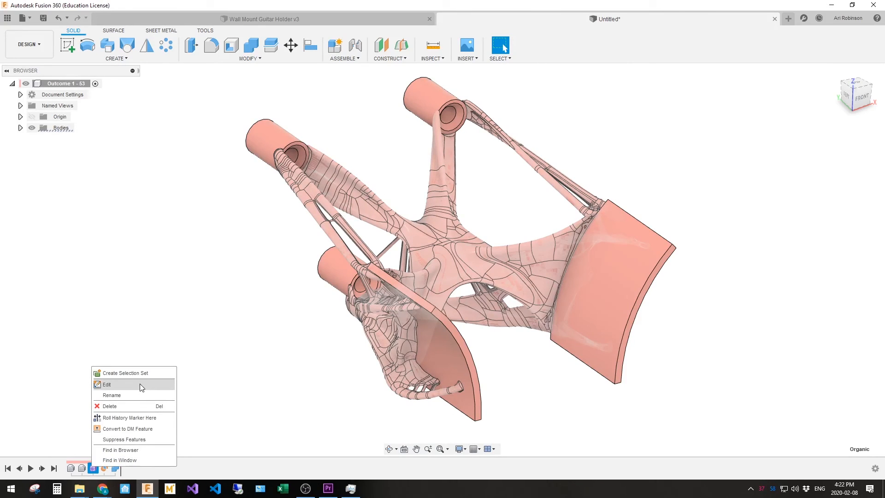
click(107, 384)
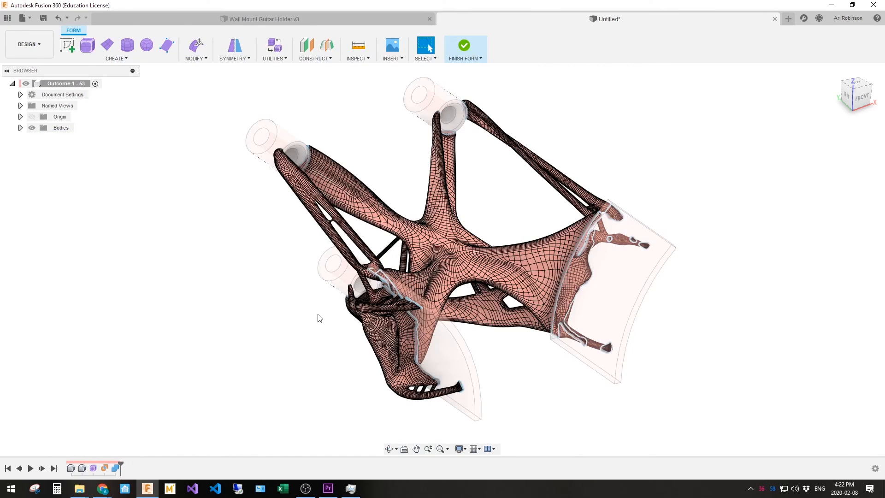
mouse_move(67, 44)
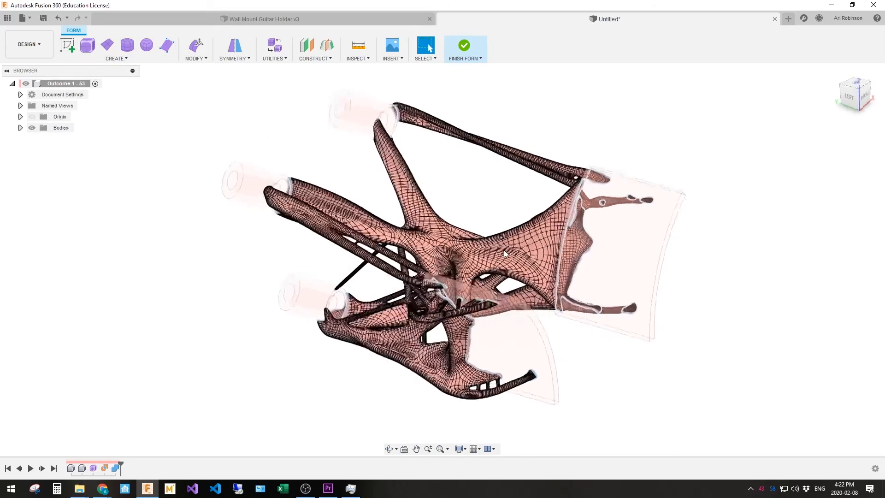
drag(505, 253, 596, 297)
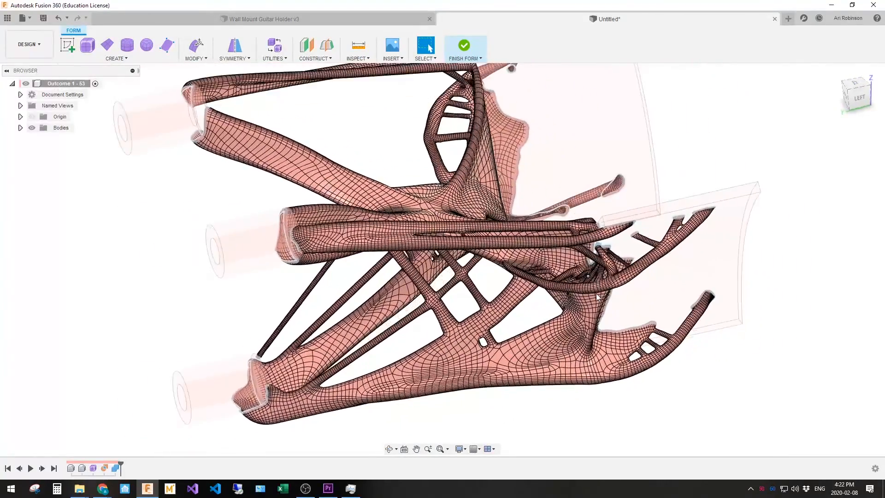
drag(595, 295, 621, 382)
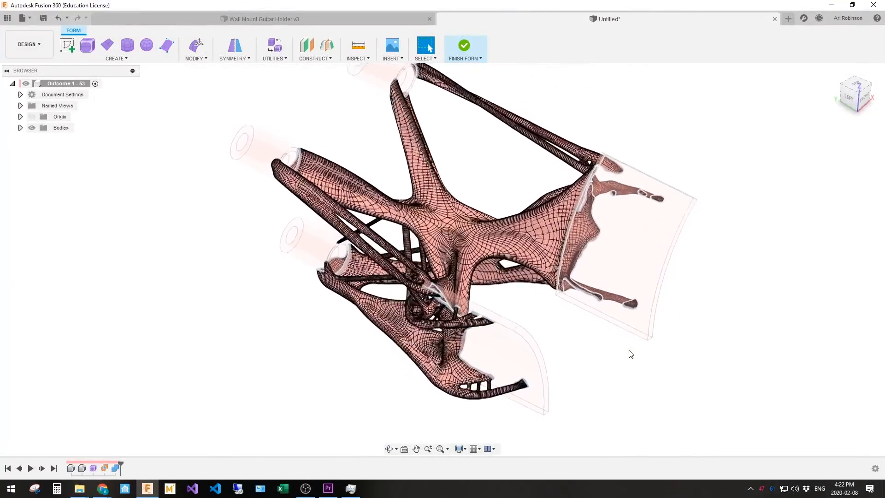
click(463, 49)
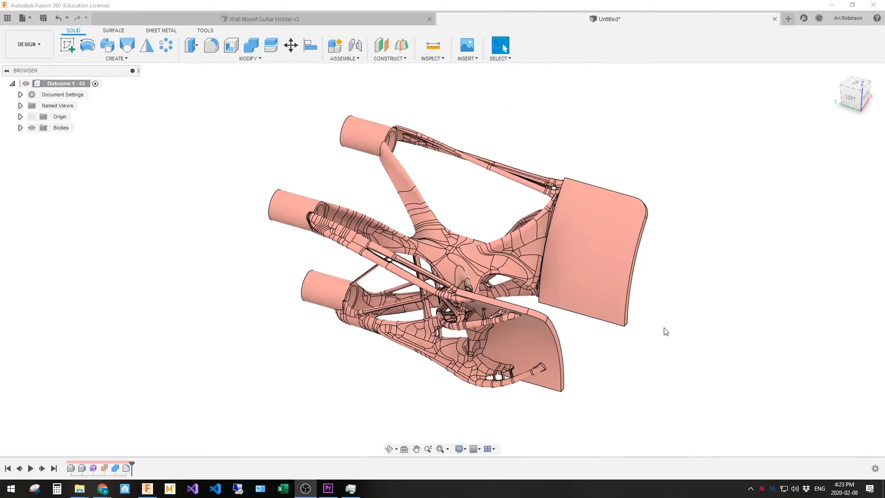